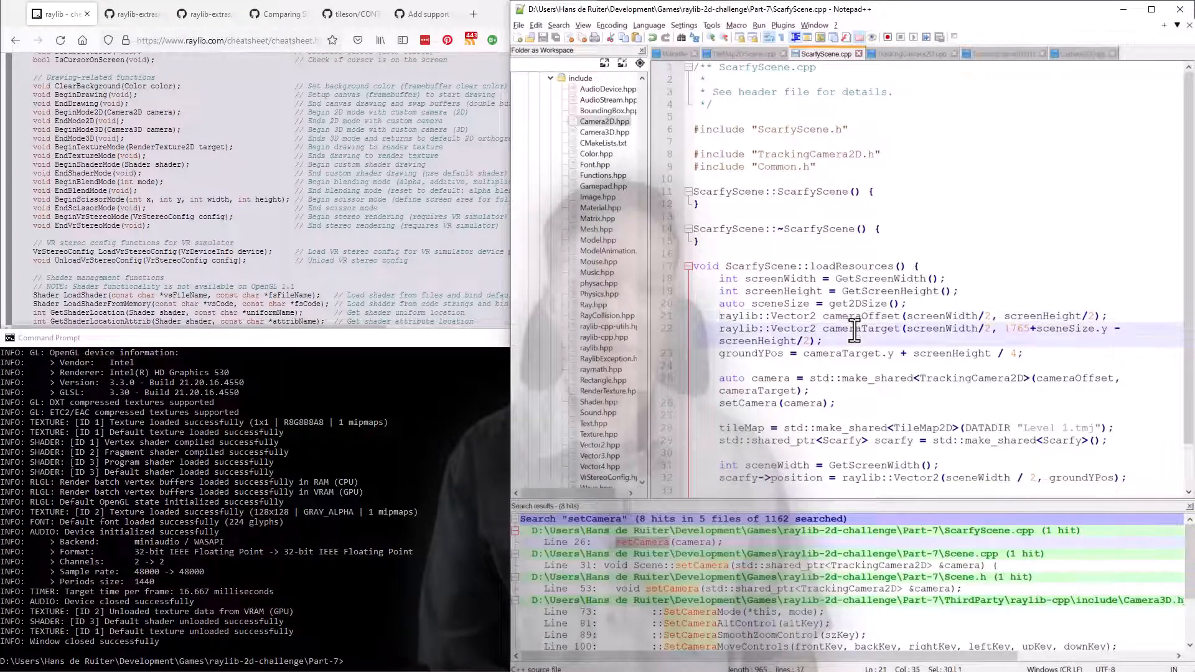
- Highlight every use of cameraTarget in ScarfyScene.cpp and scroll down through the code
double_click(860, 329)
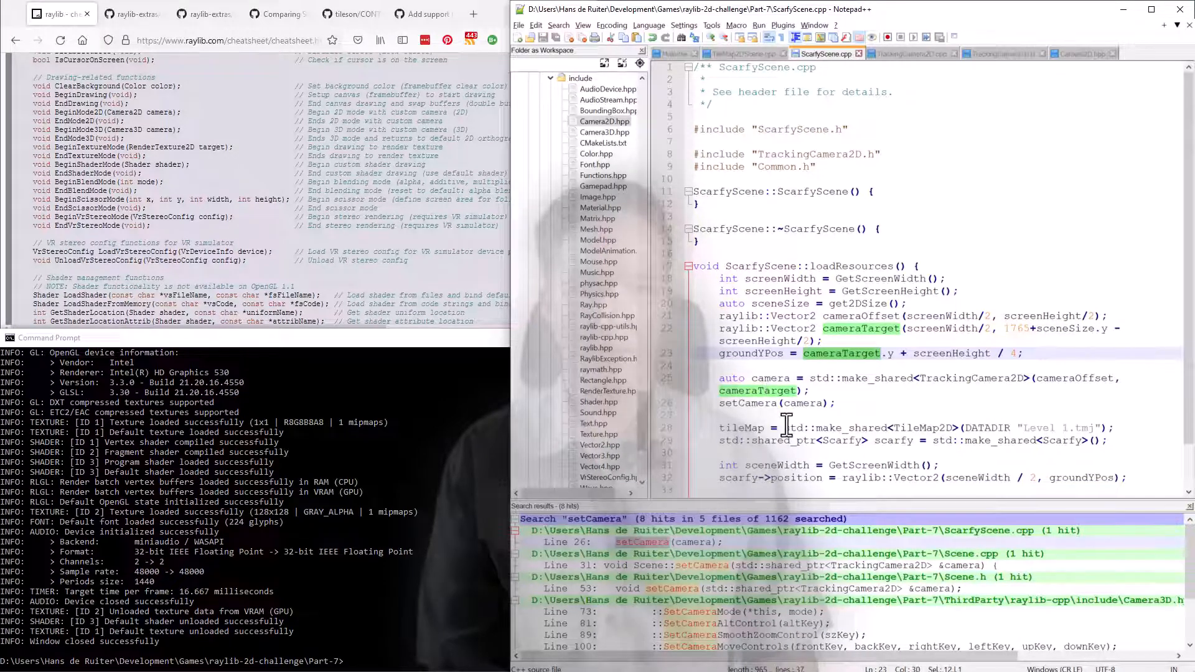
scroll(down, 3)
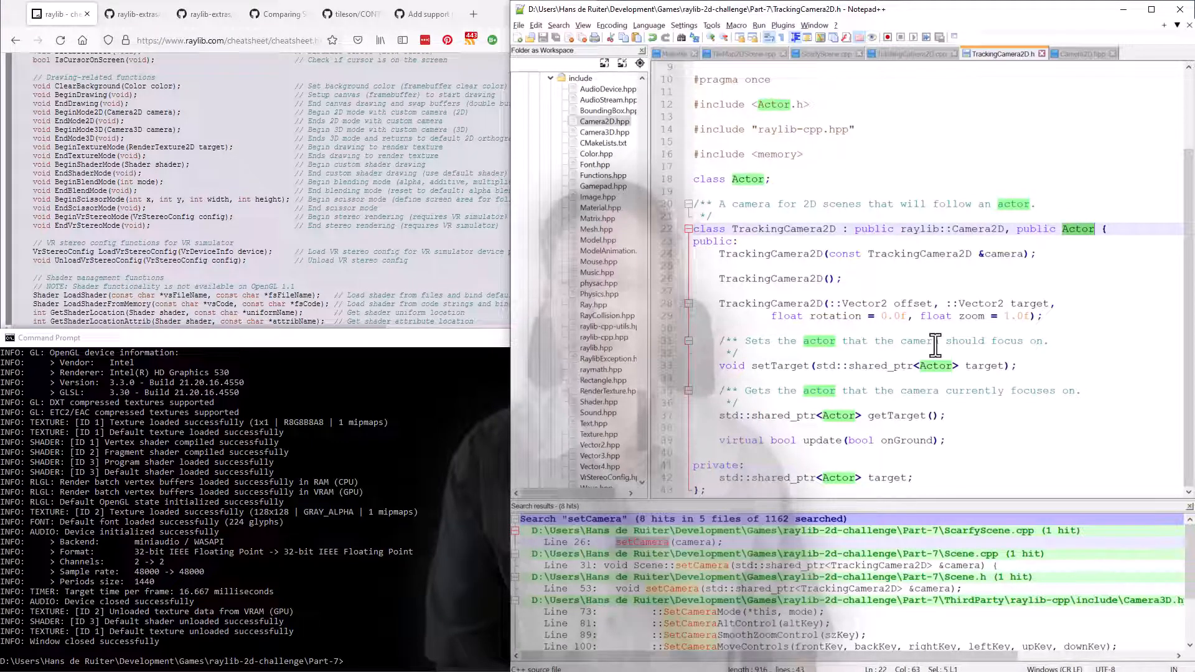
mouse_move(867, 364)
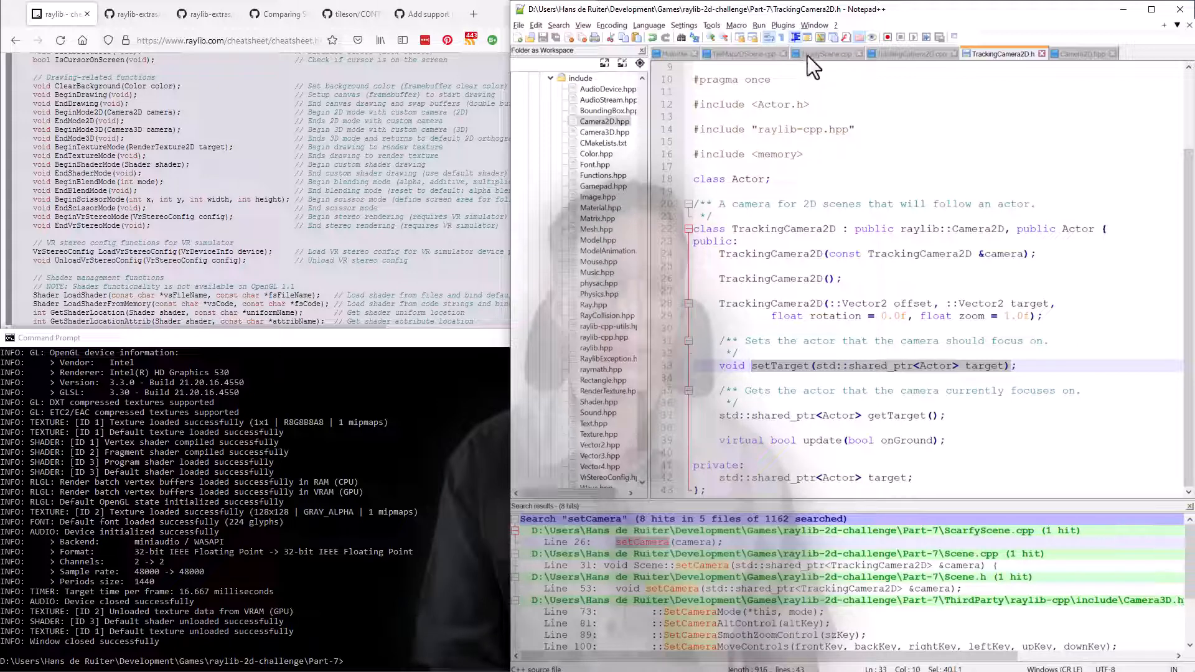
- Add camera->setTarget(scarfy); after actors.emplace_back in ScarfyScene.cpp, then rebuild and run 2D_Character7
click(825, 54)
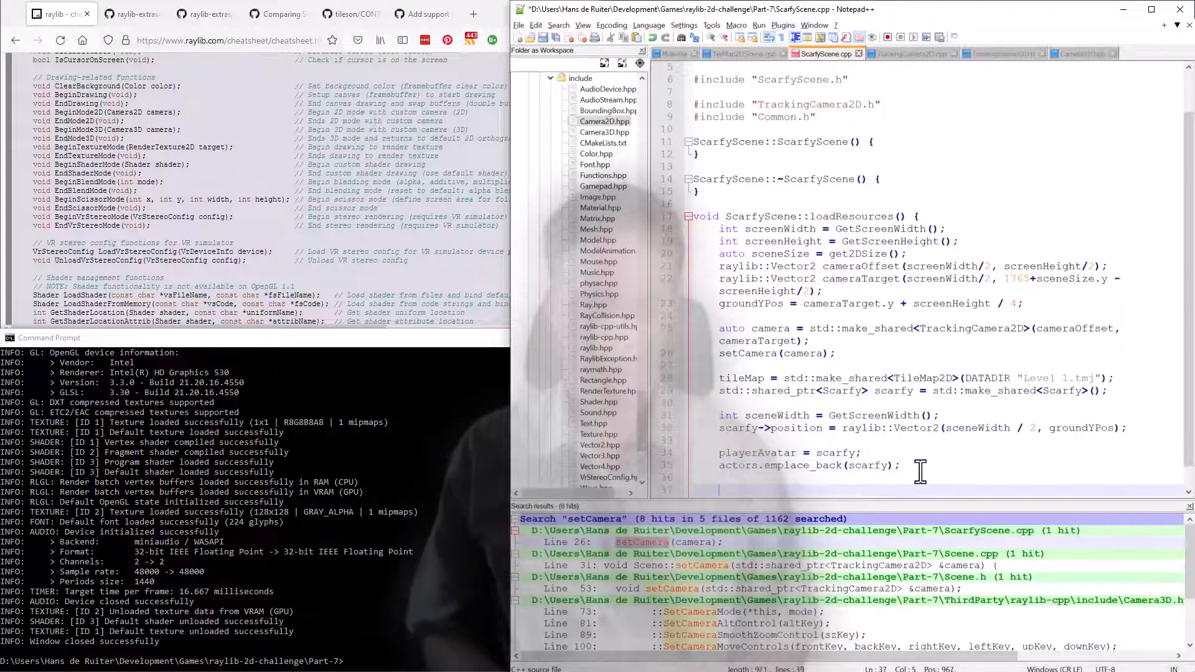
text(camera->)
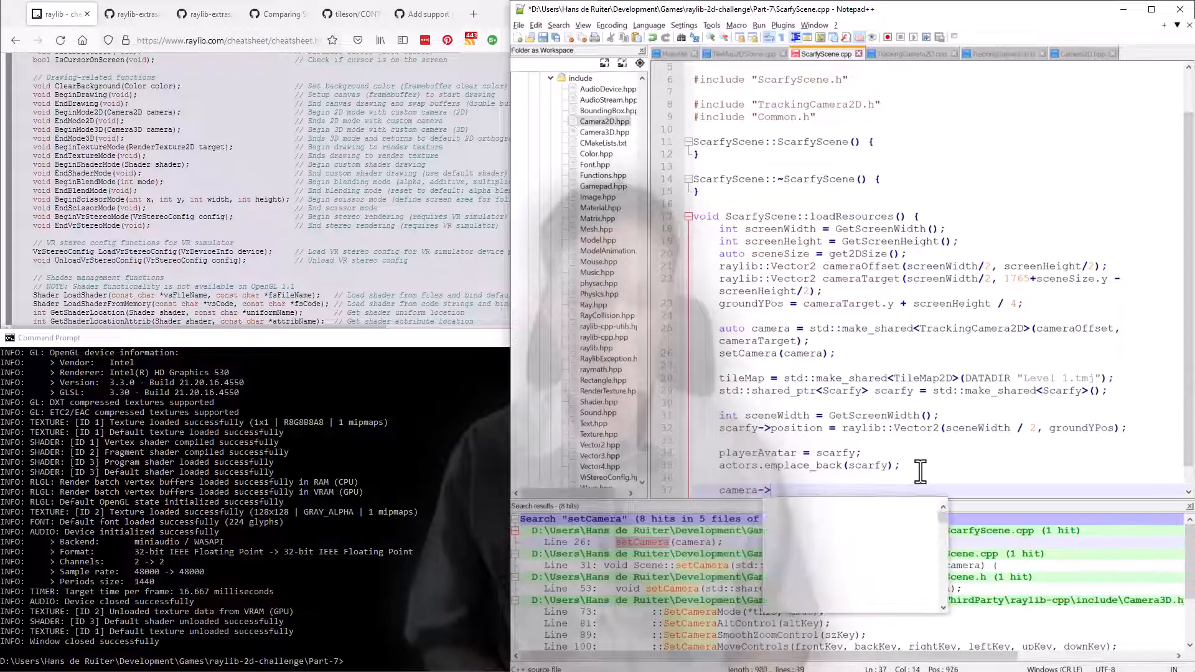
text(setTarget()
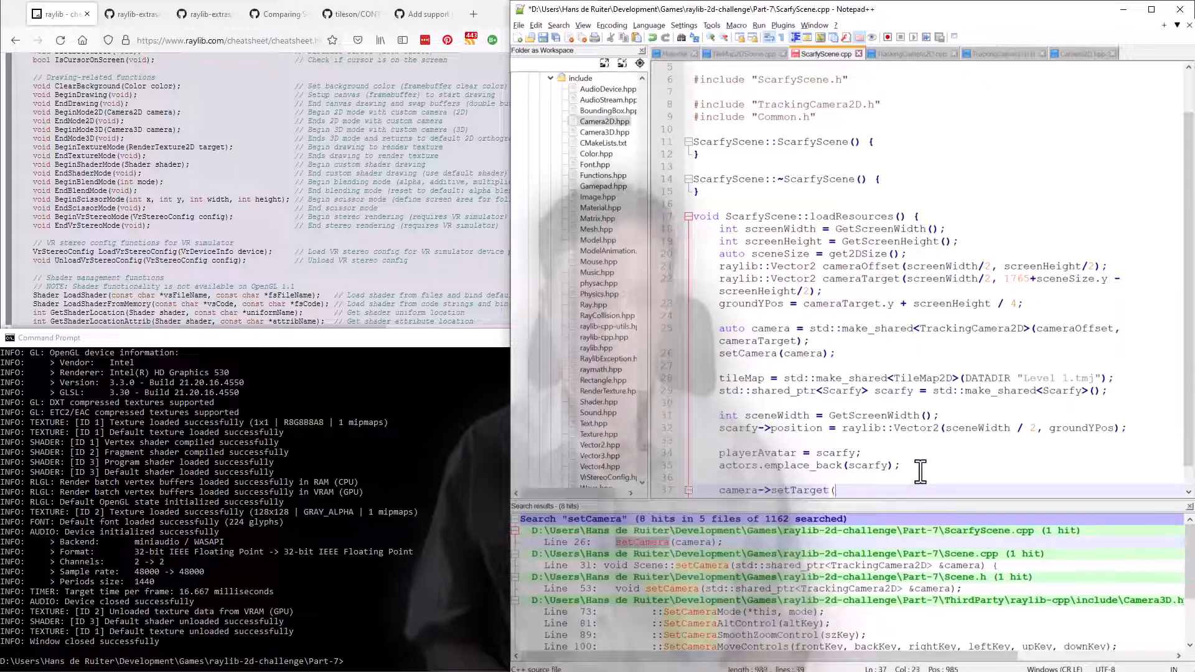
text(pl)
click(255, 661)
text(mingw32-make -j8)
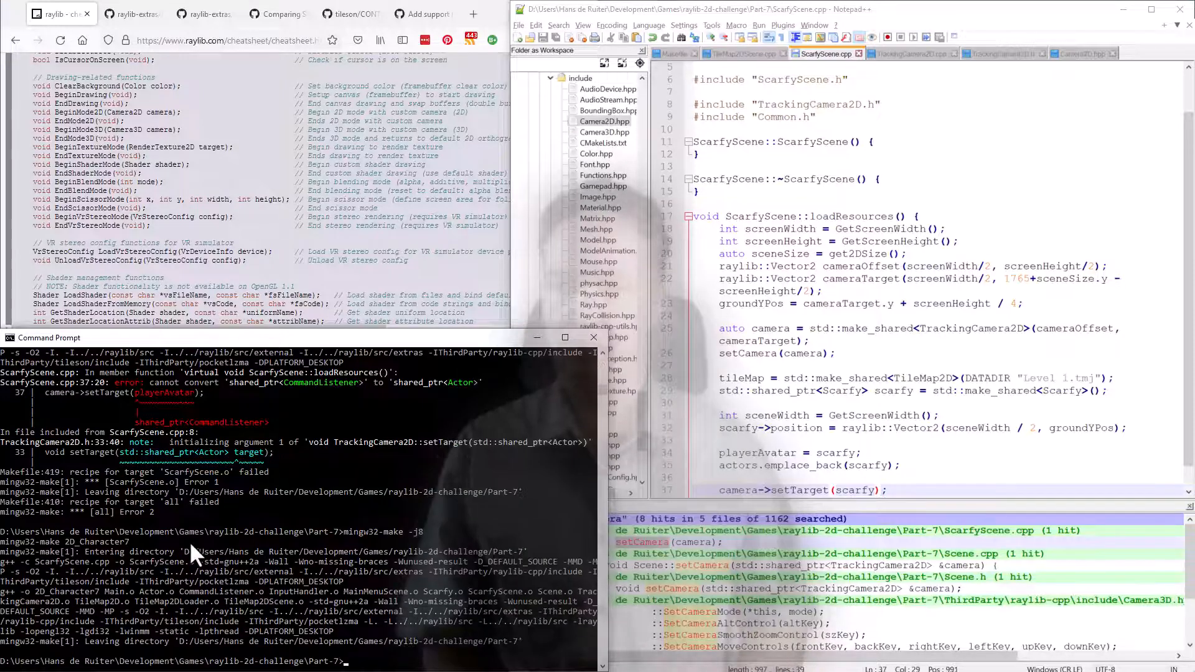
text(2D_Character7)
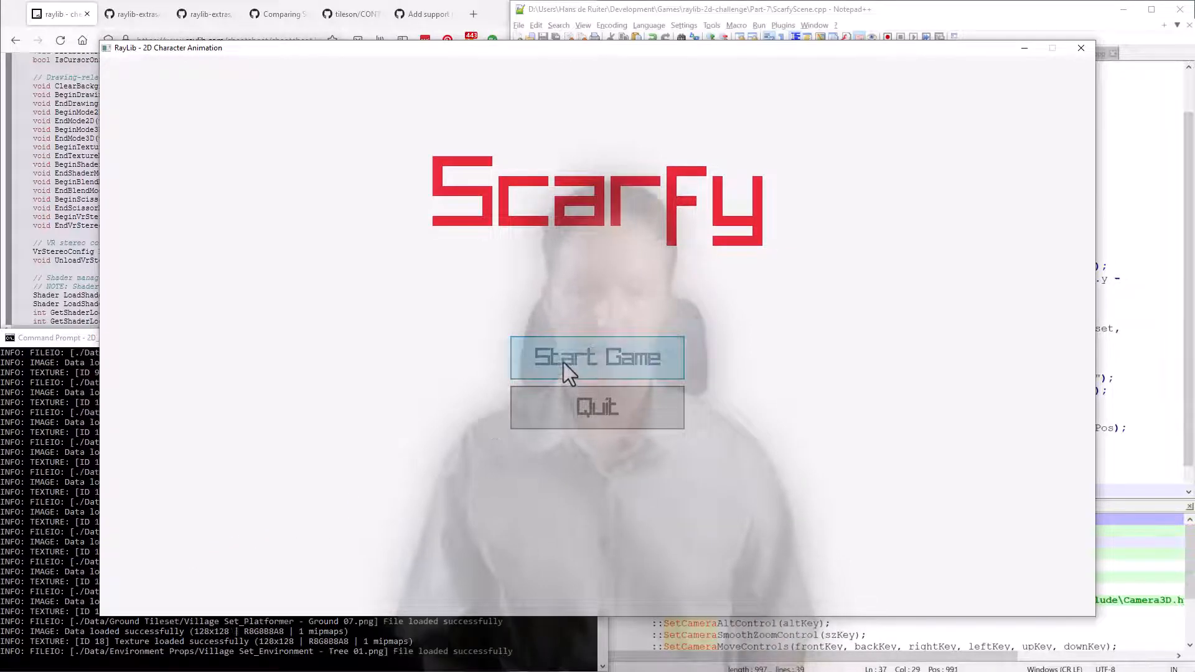
- Start a new game from the Scarfy title screen, then bring Notepad++ back to the front
click(597, 357)
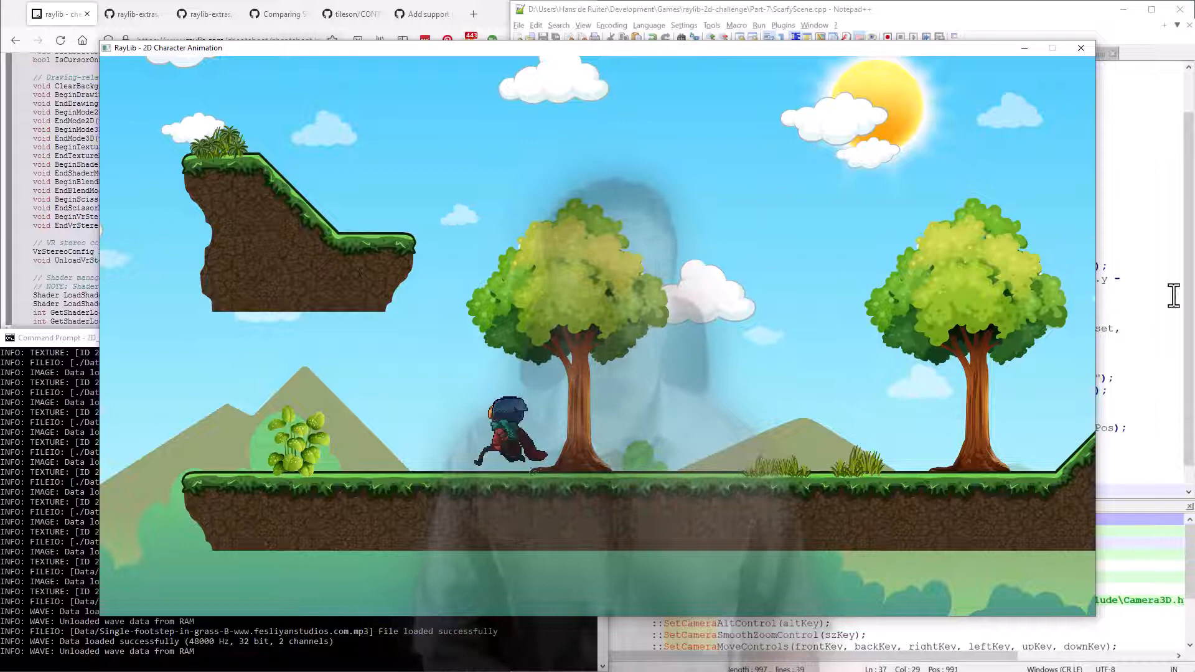
click(913, 53)
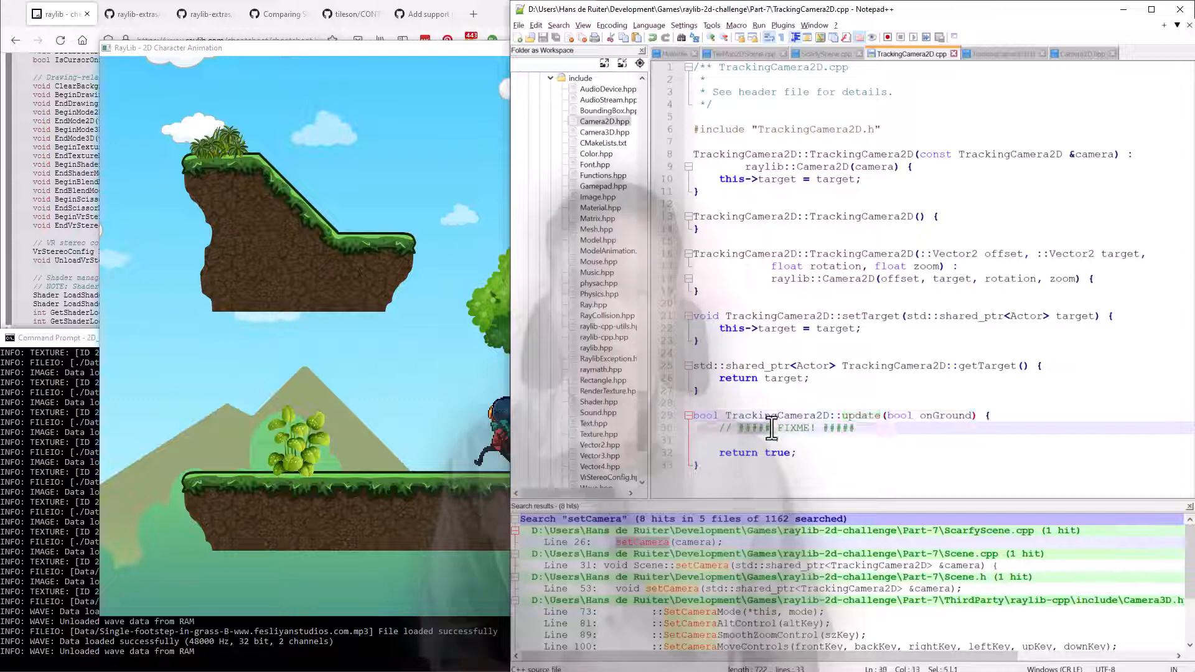
- Mark the FIXME placeholder in update() and scroll the workspace tree to the Part-7 files
double_click(793, 428)
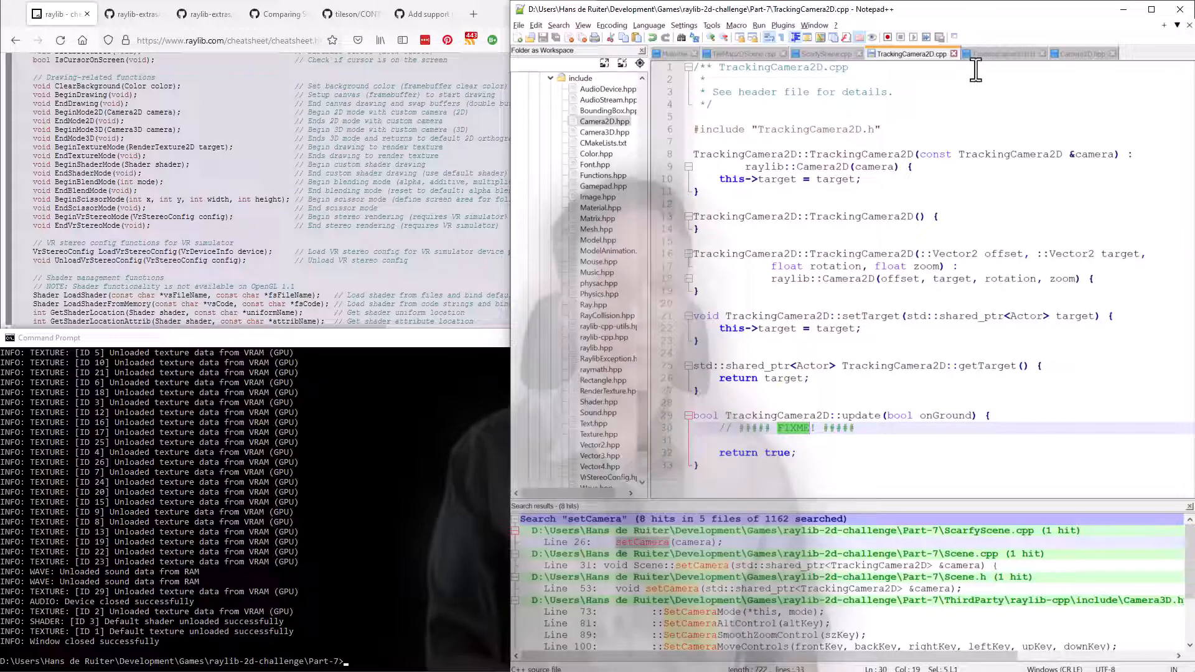
mouse_move(609, 251)
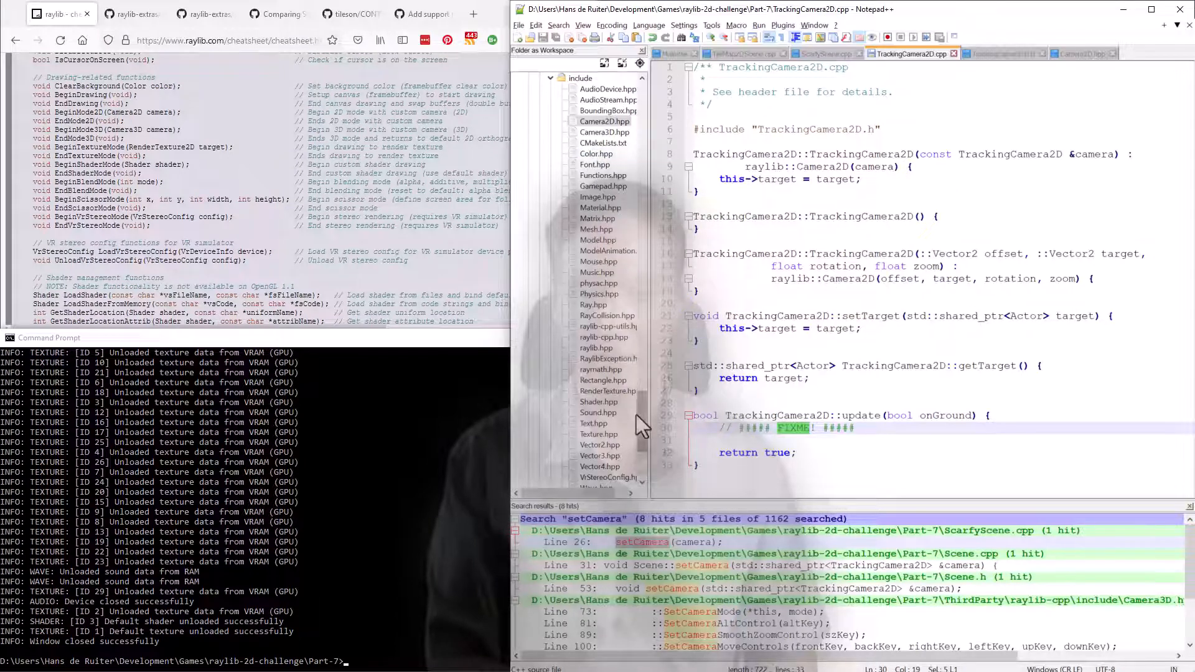
scroll(down, 3)
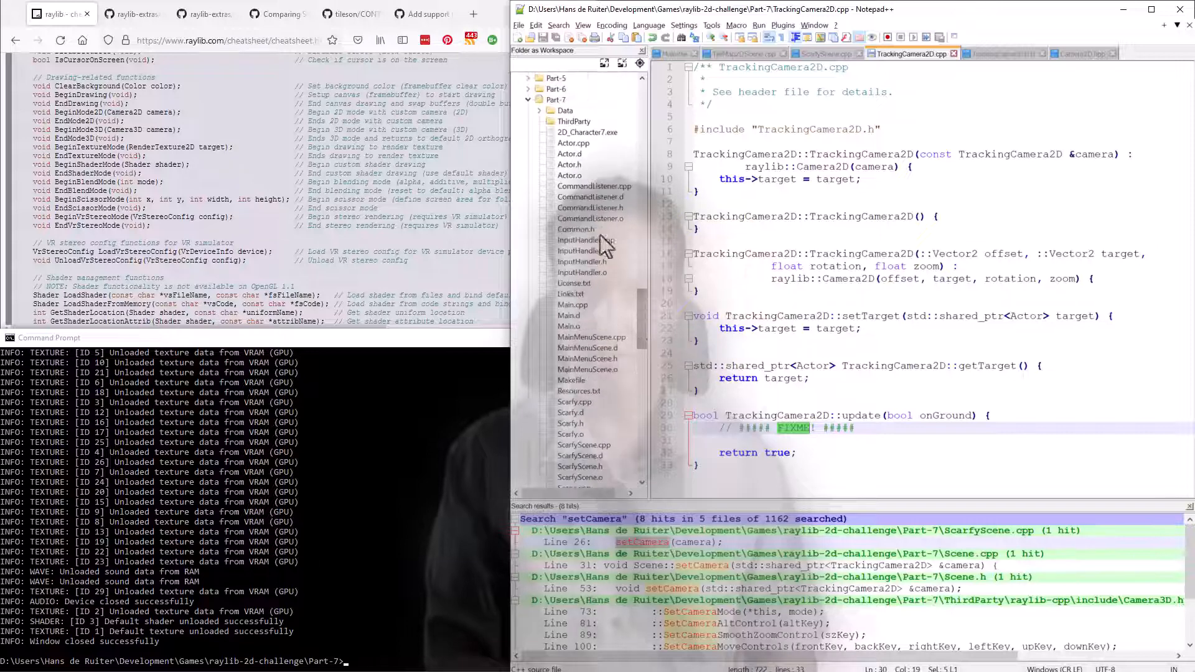
- Open Actor.h, highlight its position member, then return to TrackingCamera2D.cpp
double_click(568, 164)
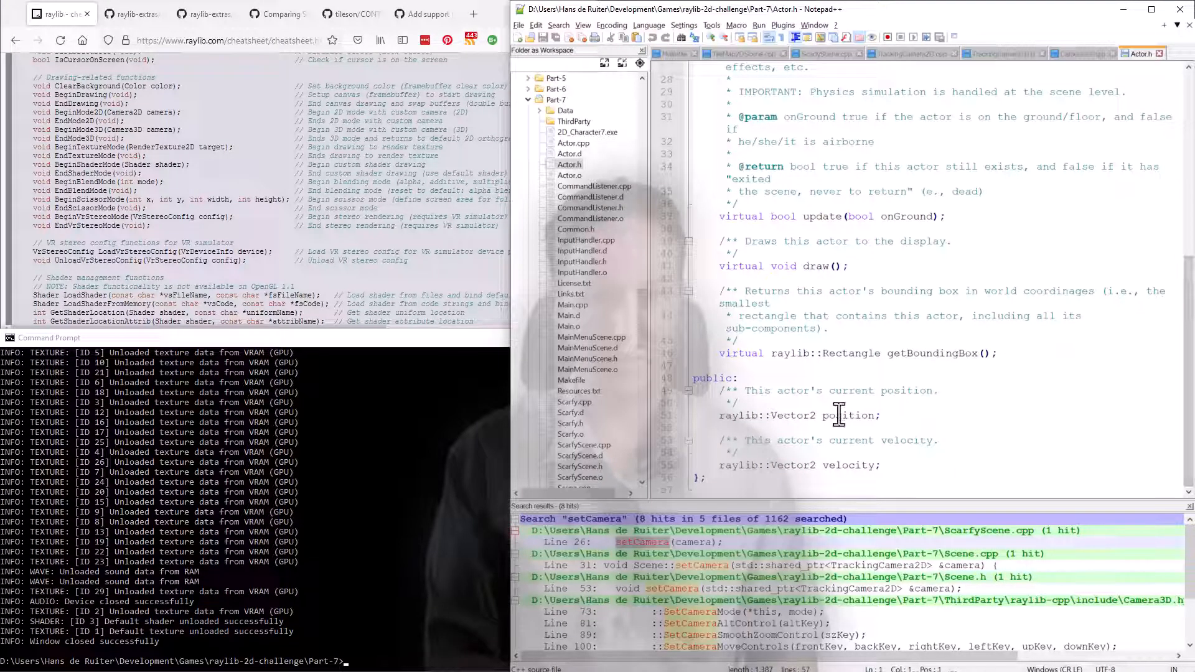
double_click(846, 465)
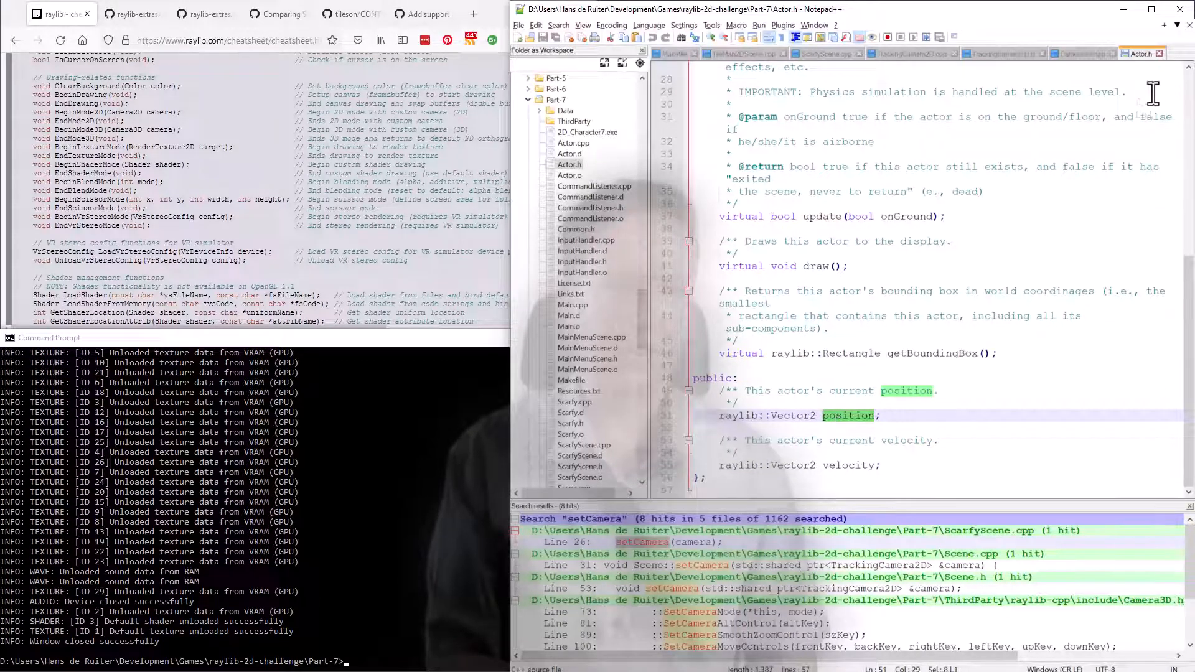
mouse_move(1075, 53)
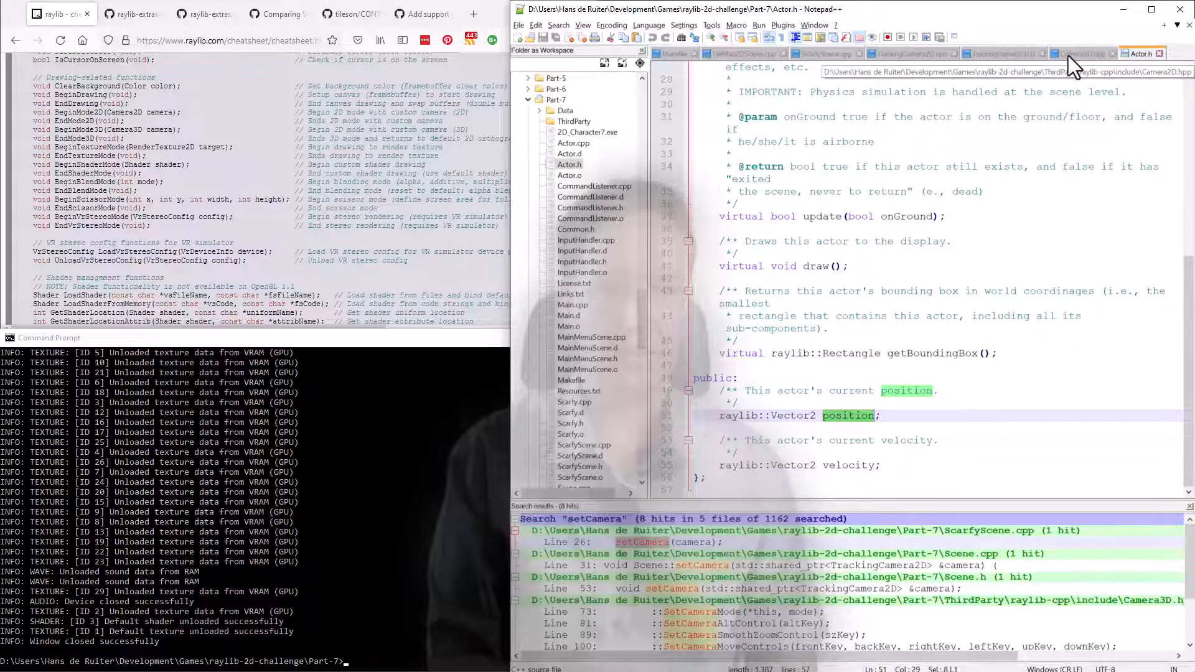
click(907, 53)
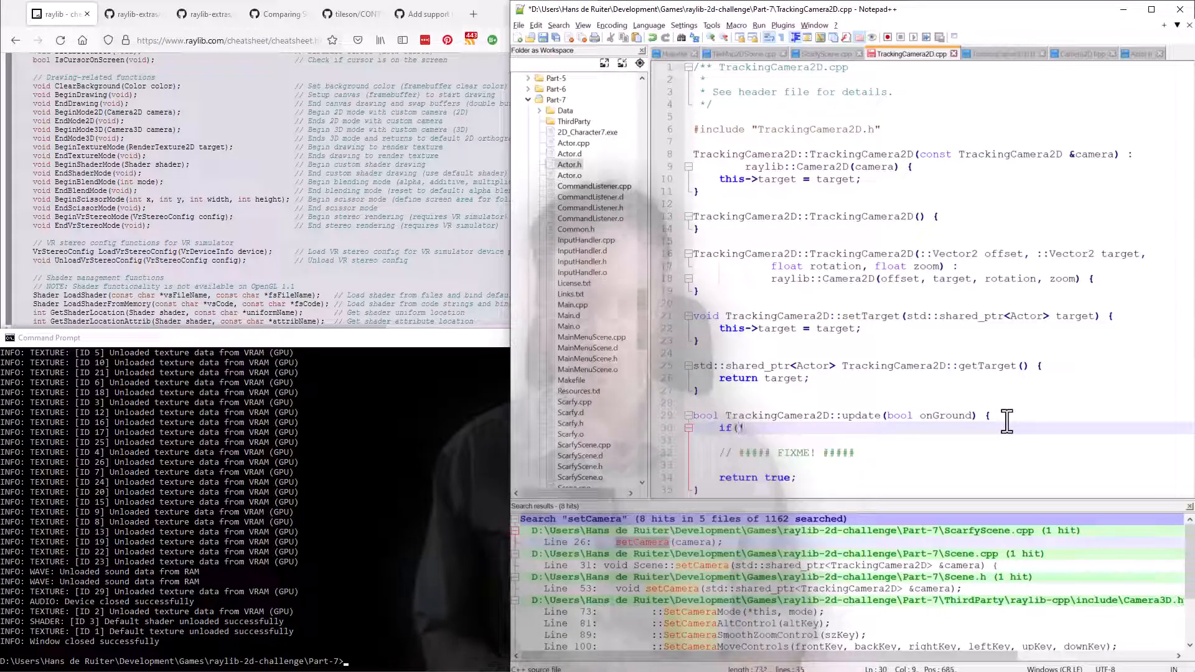
- Make update() return true when there is no target, checking Actor.h along the way
text(target) {)
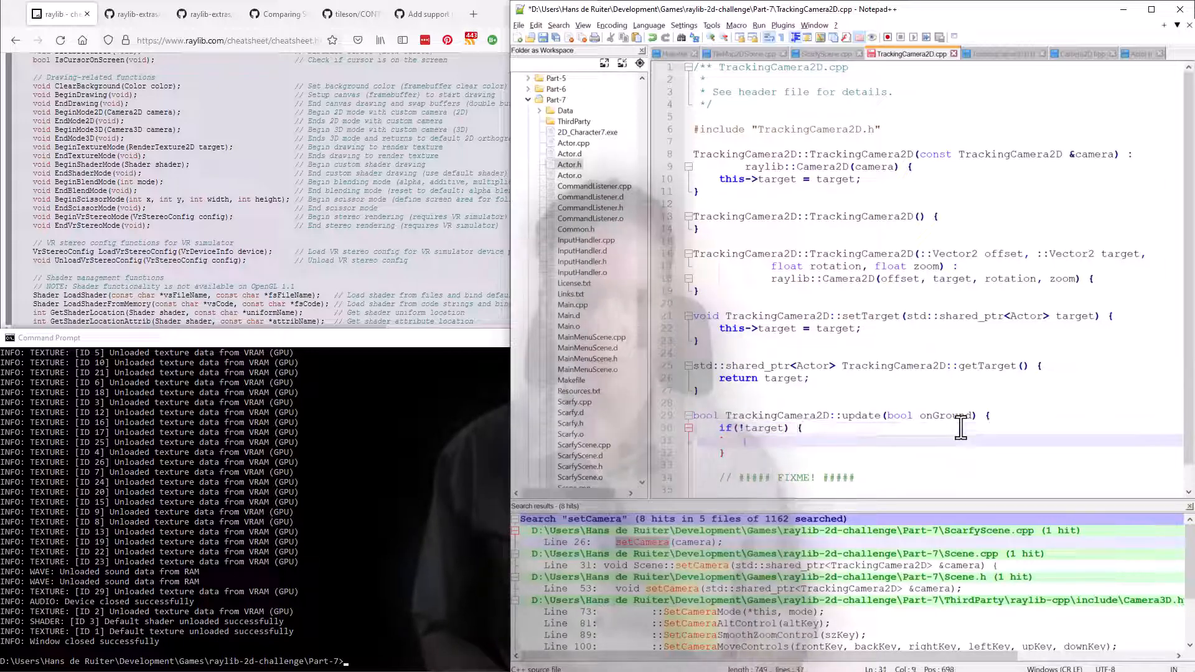
text(return)
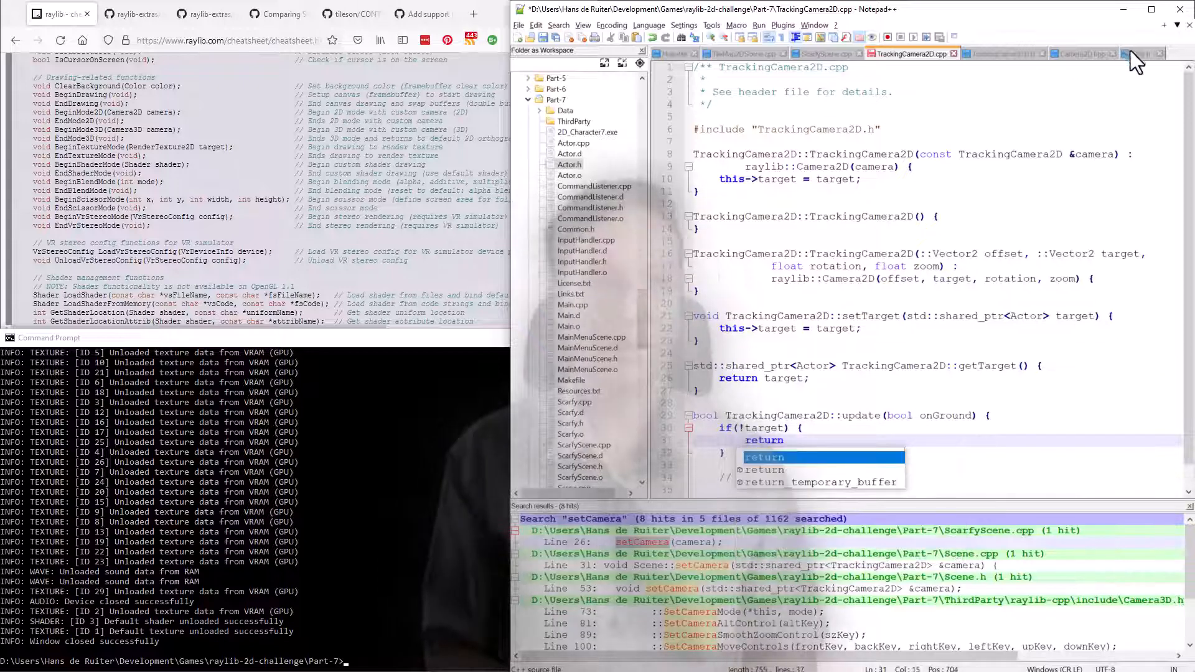
click(1136, 53)
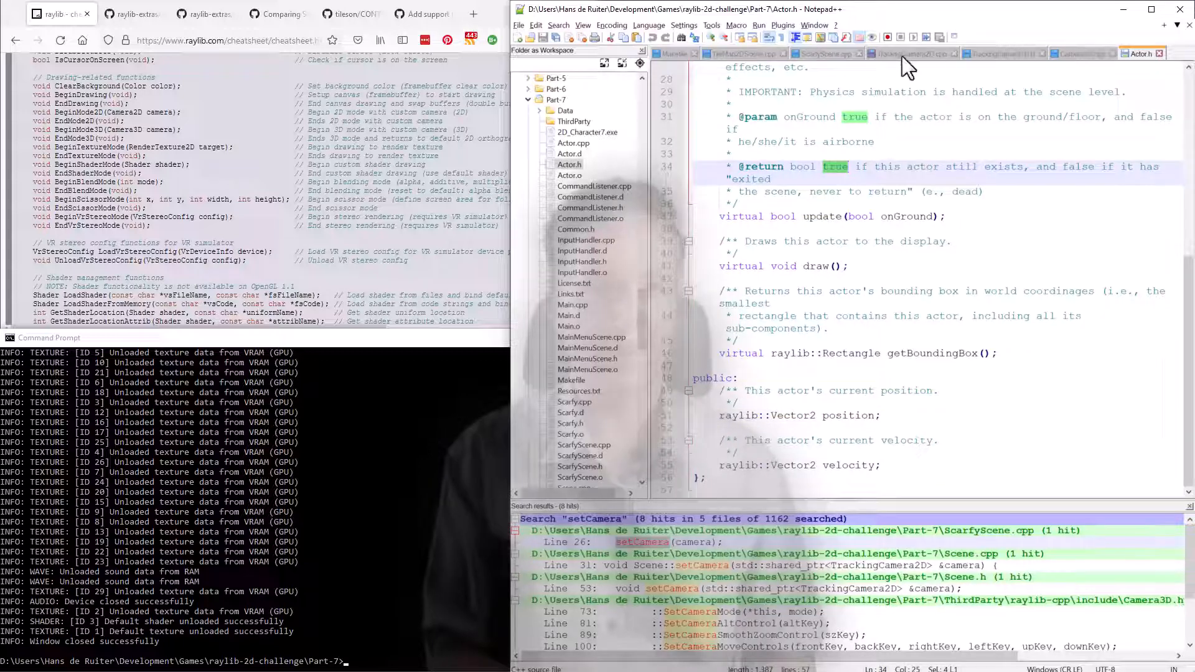
click(907, 54)
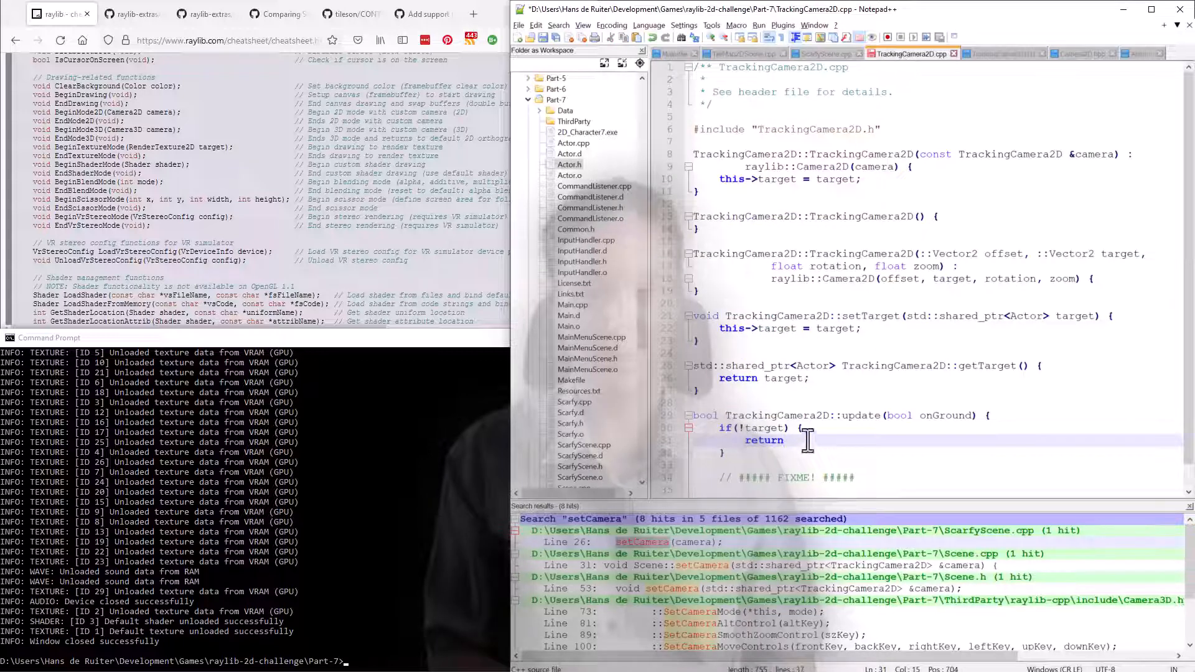
text(true;)
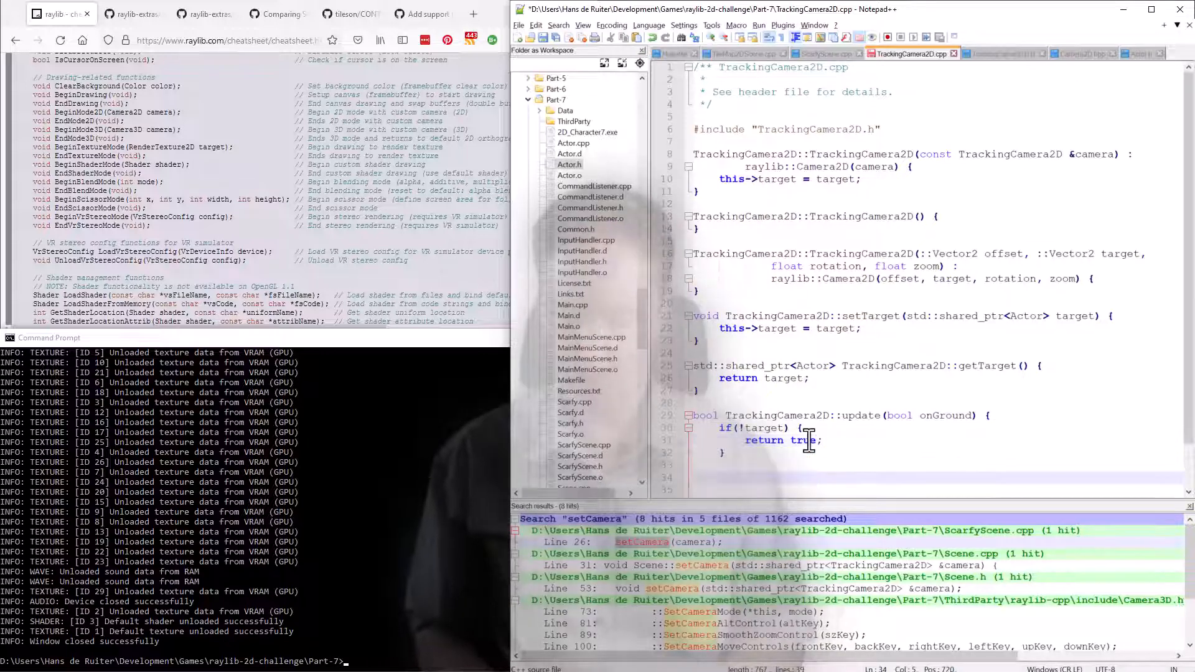
- Write 'auto diff = target->position - this->position;' in update() using autocomplete
text(auto)
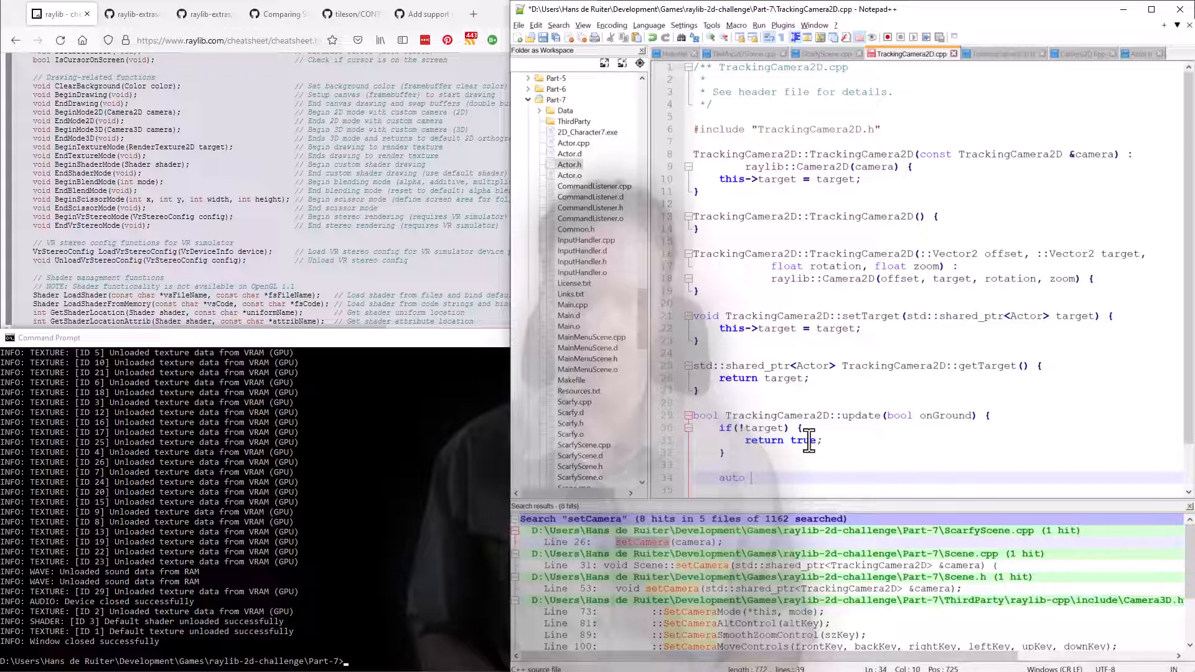
text(diff = target->)
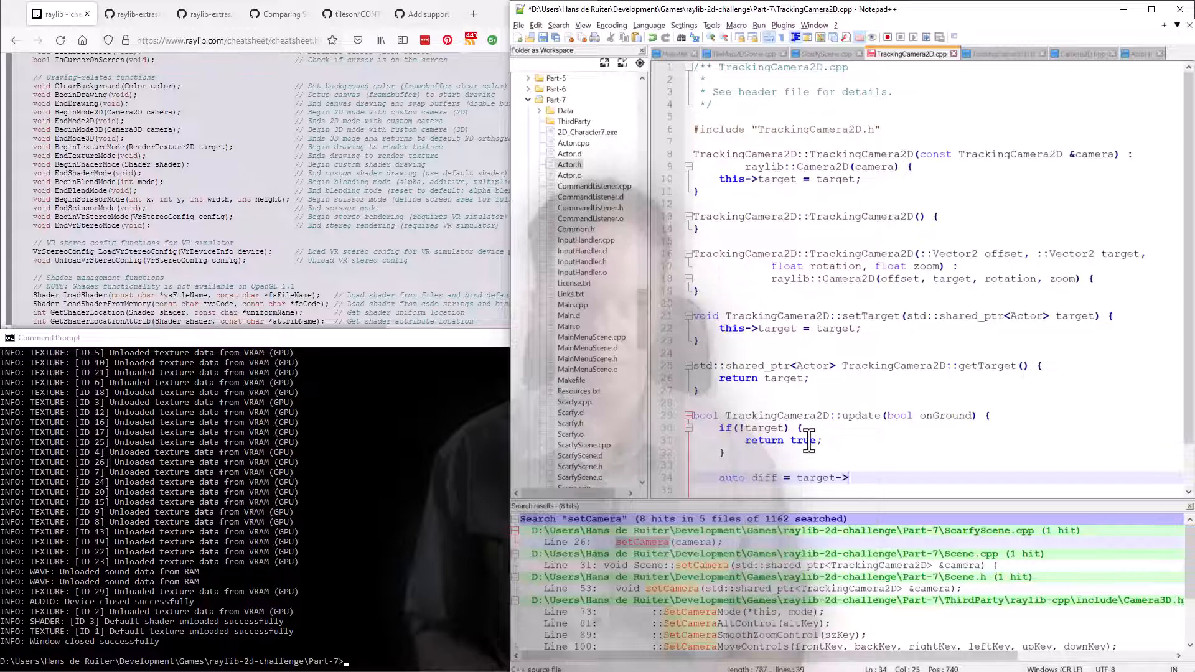
text(position)
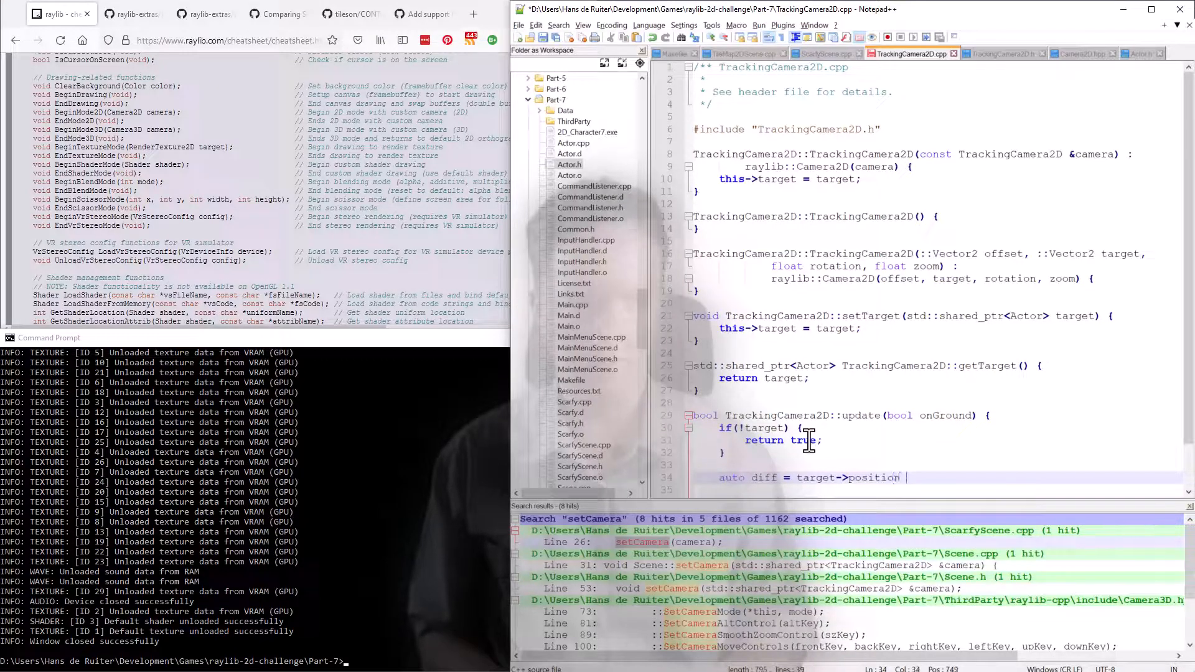
text(- pos)
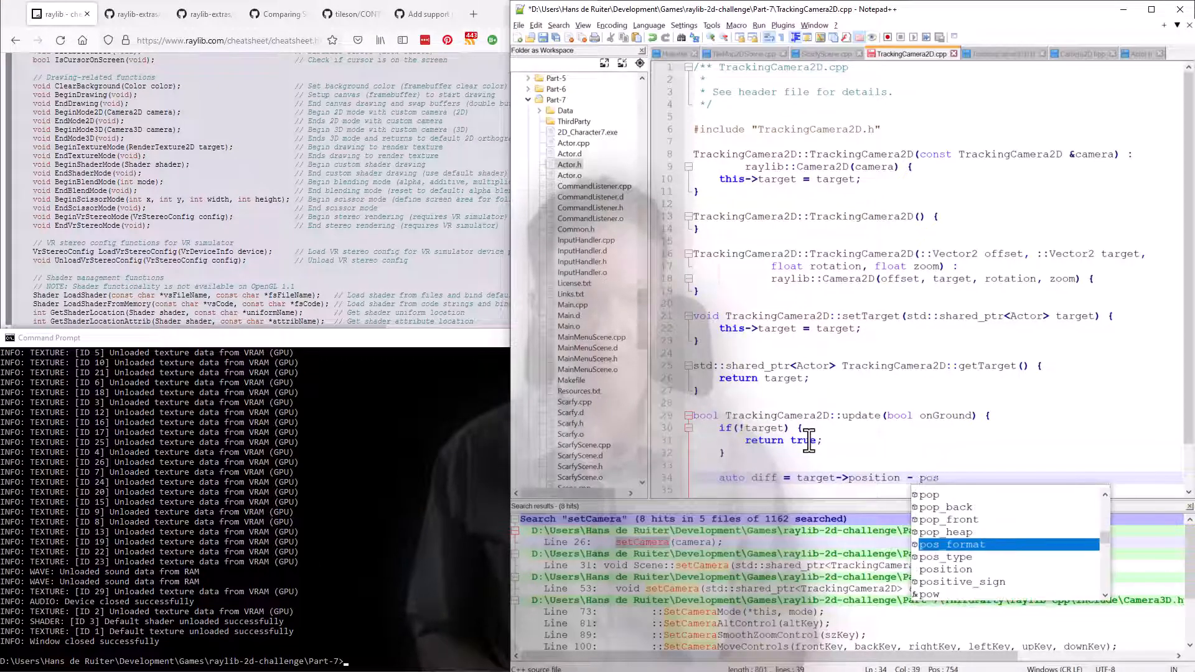
text(this->)
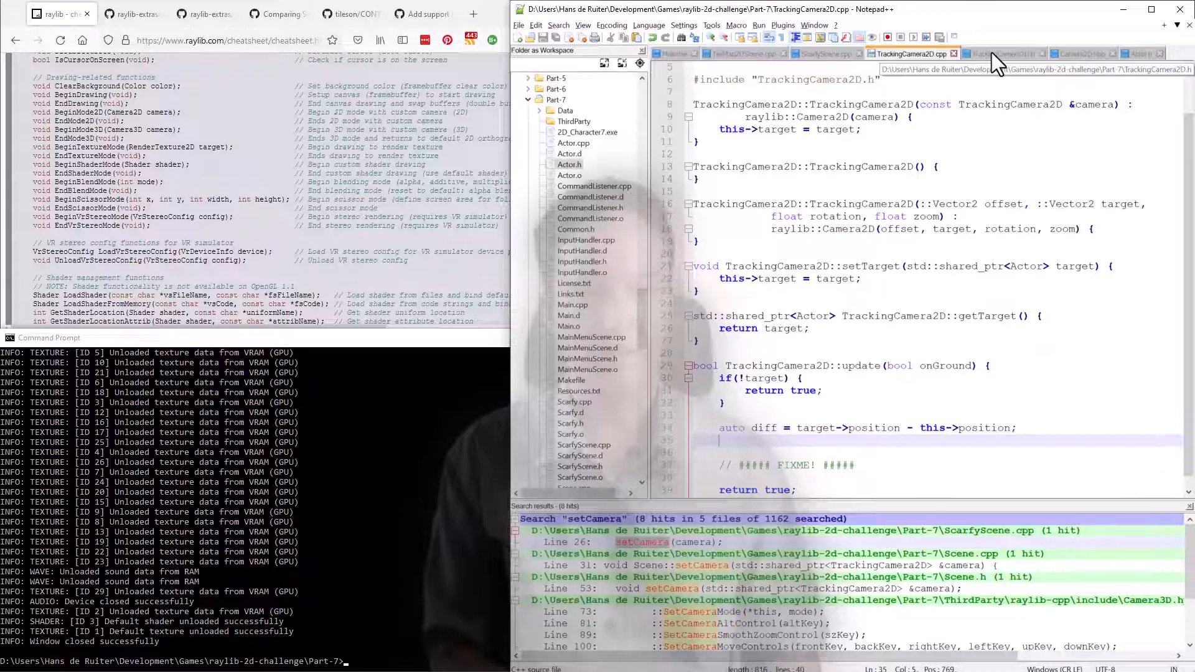
- Document TrackingCamera2D.h's float acceleration as 'How fast the camera changes its velocity'
click(1002, 54)
text(/)
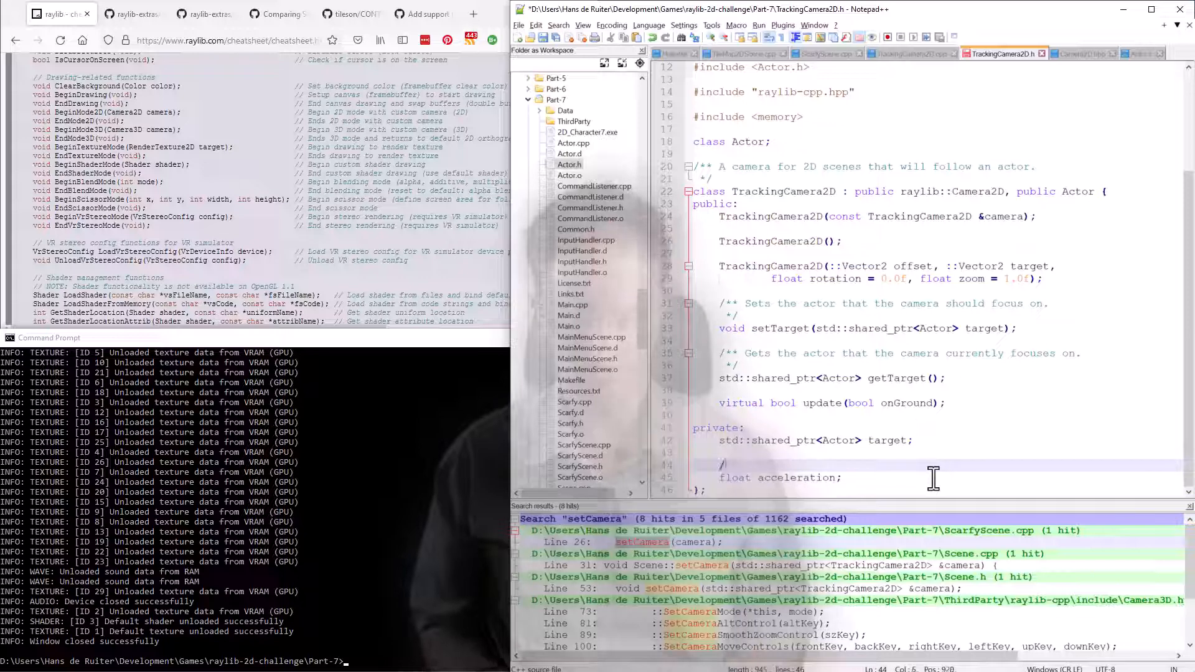
text(How fast the camera changes its velocitoy)
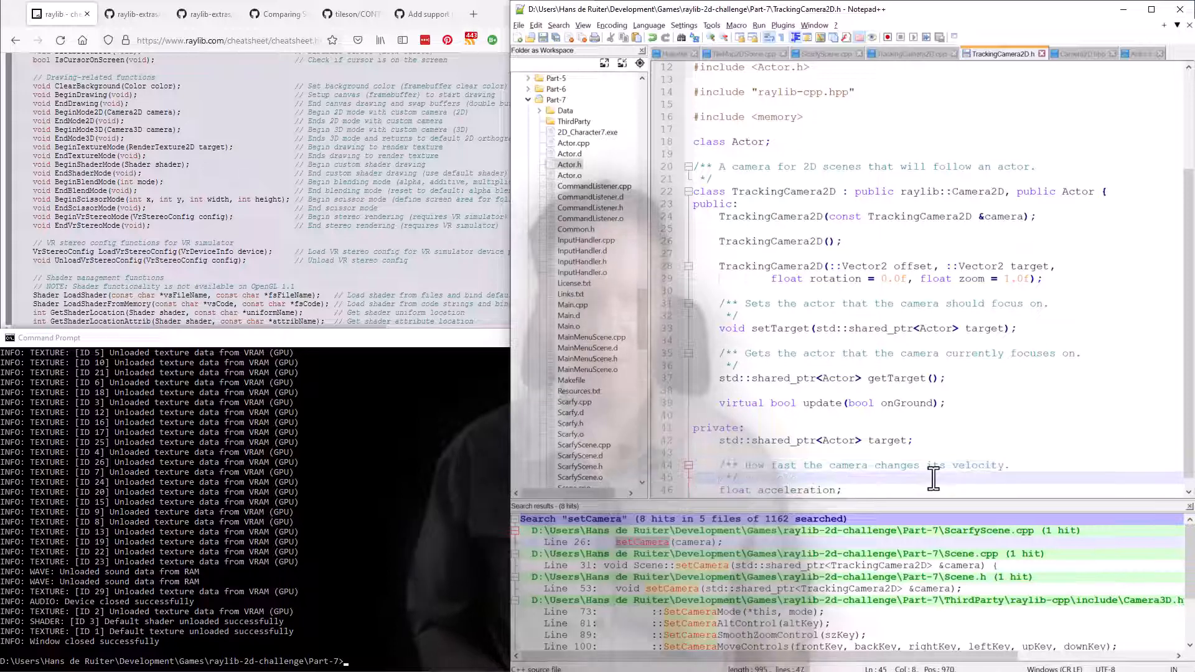
click(912, 53)
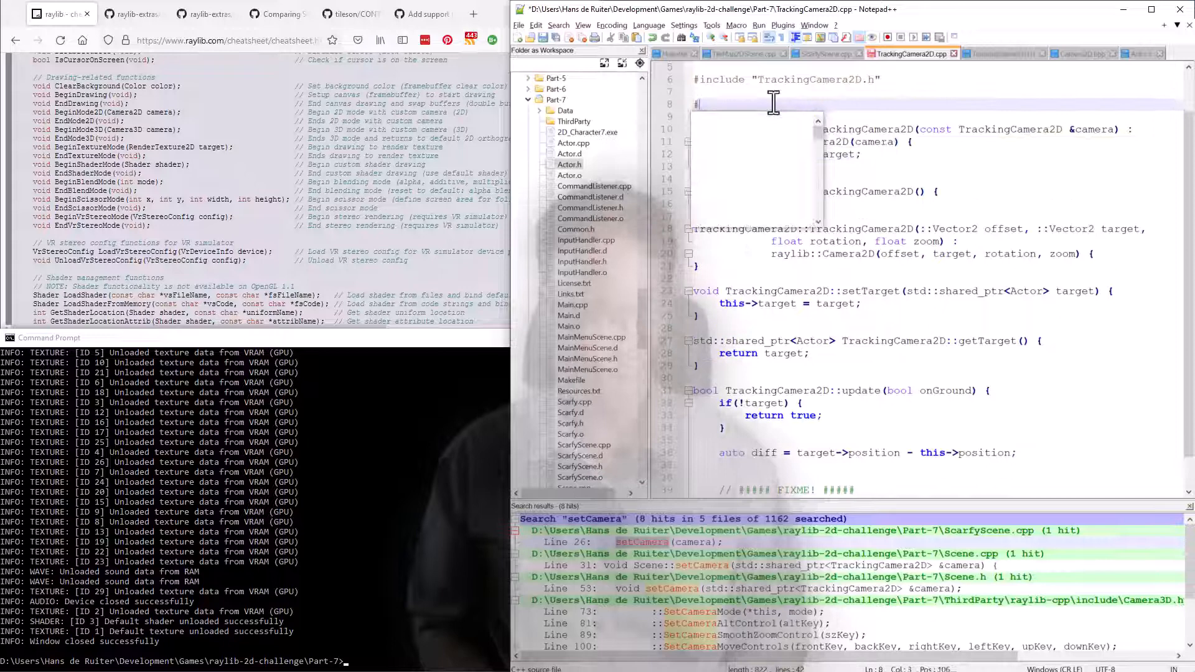
- Add #define DEFAULT_ACCELERATION with a small decimal value below the TrackingCamera2D.h include
text(#define DEFAULT_ACCELERATION)
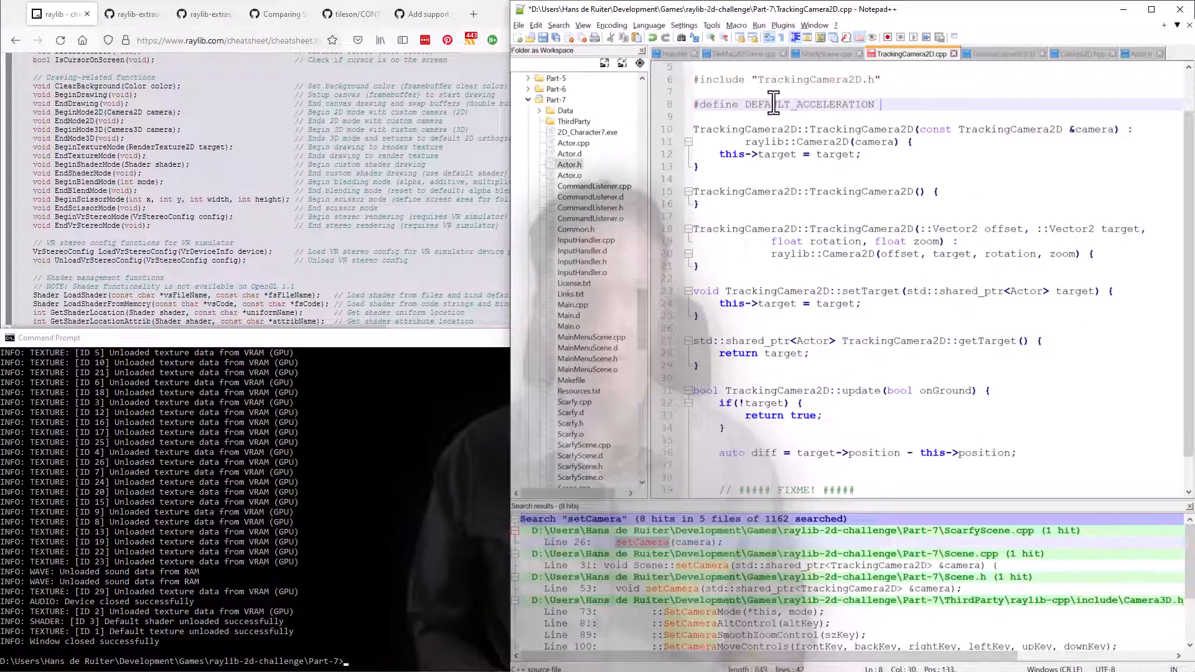
text(0.)
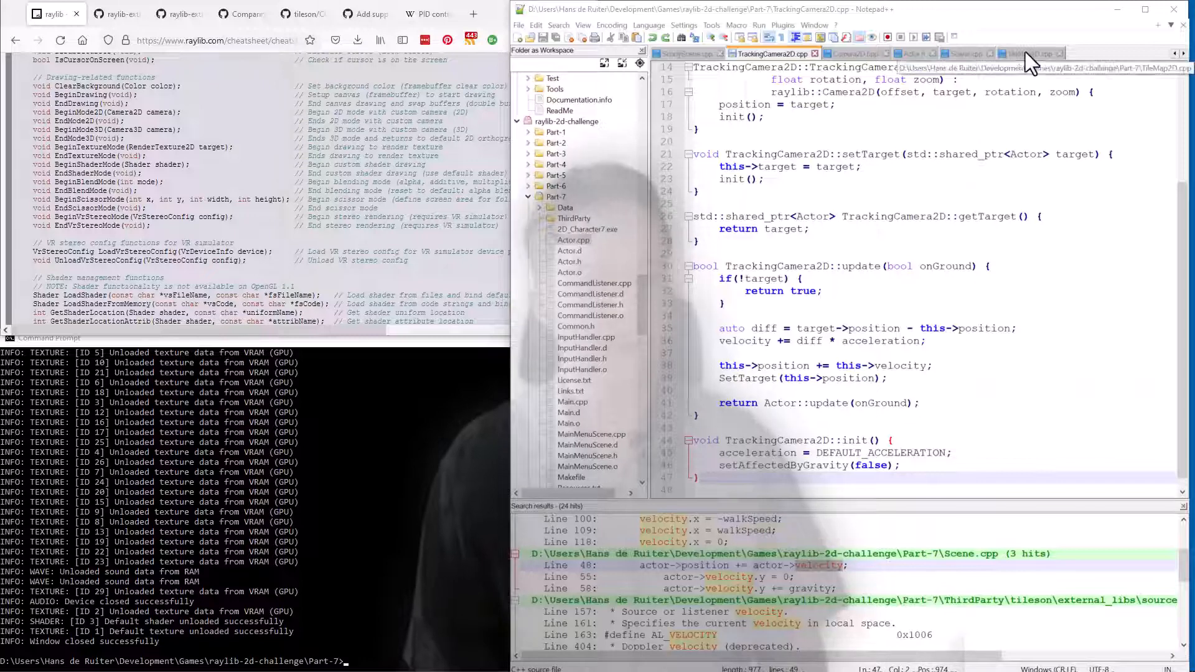
- Switch to another tab, then return focus to TrackingCamera2D.cpp's update() code
click(1032, 54)
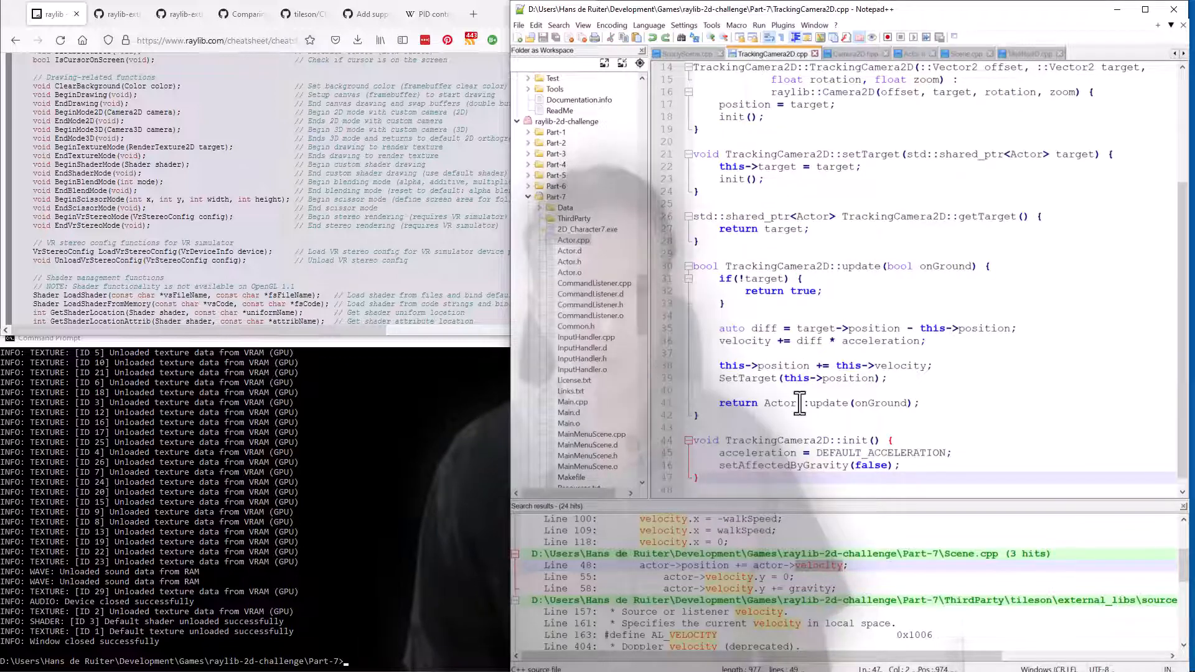
click(732, 328)
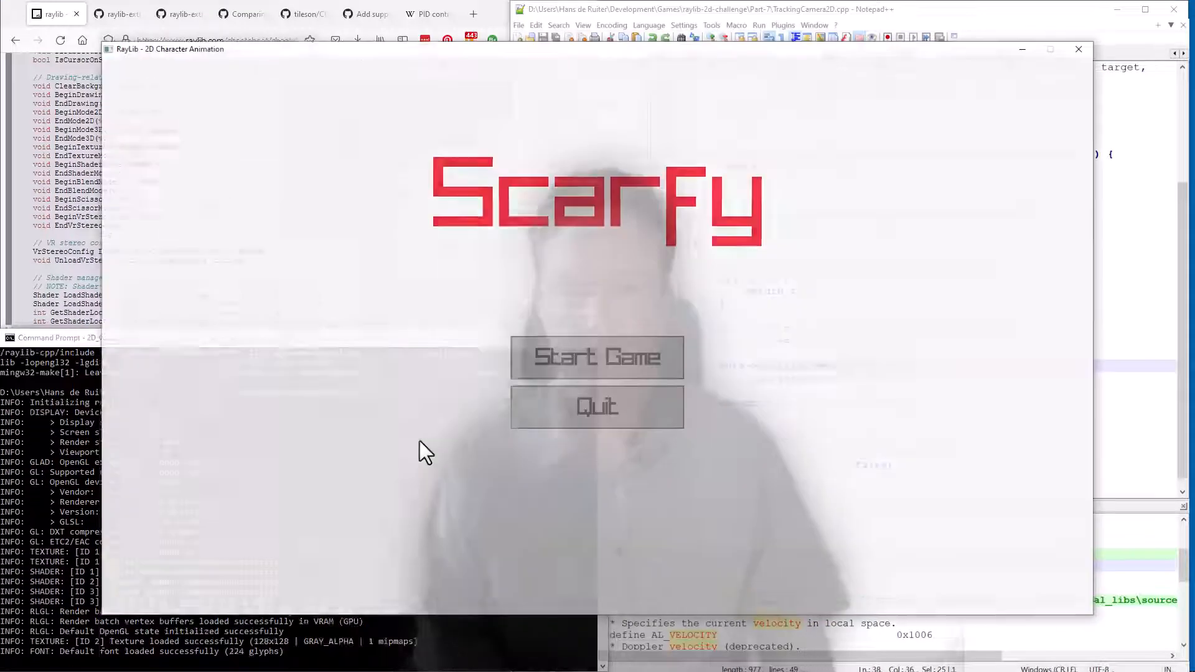
- Focus the Scarfy game window and start a game to test the accelerating camera
click(597, 357)
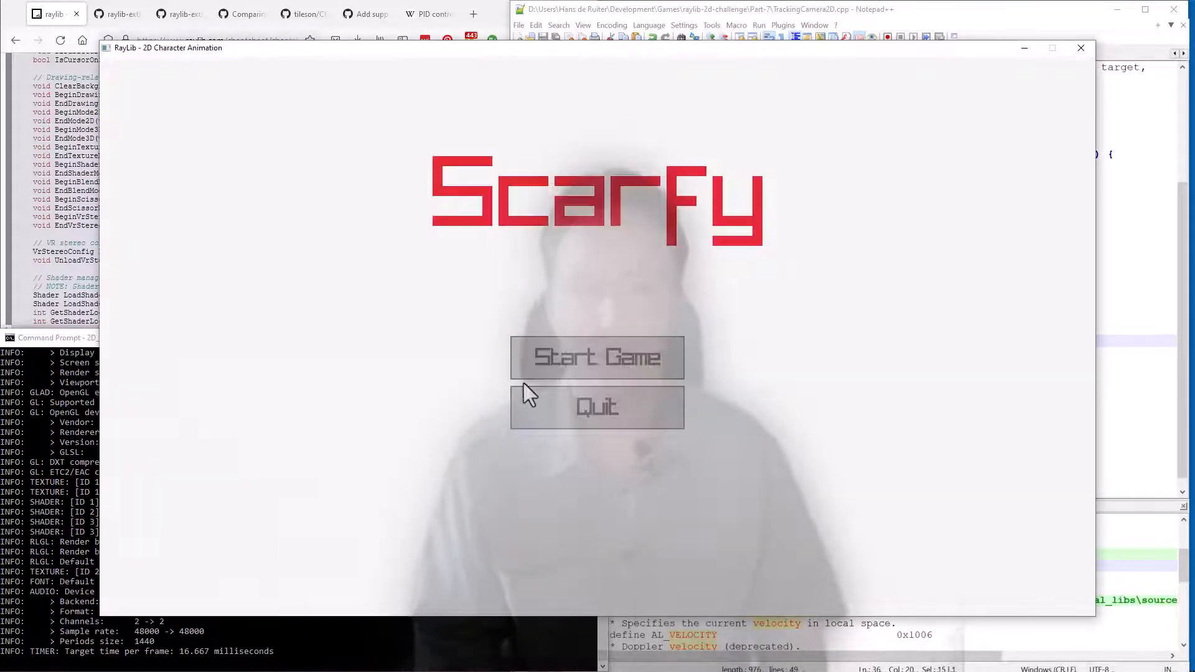
click(597, 357)
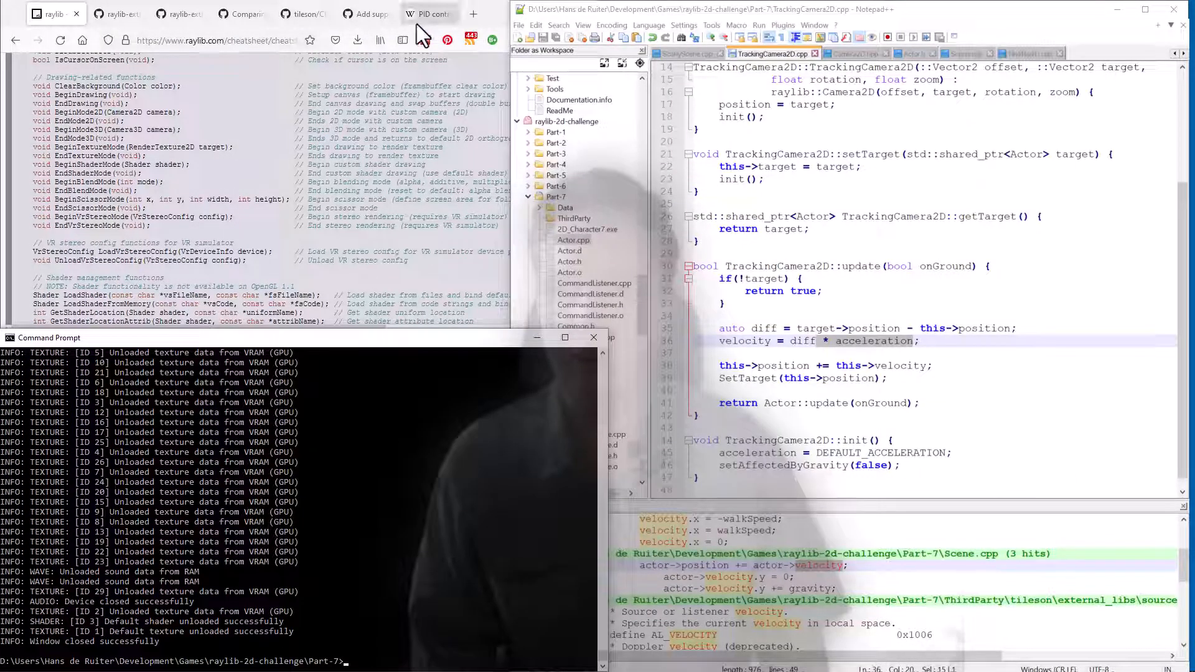
- Bring up the Wikipedia PID controller article and read its introduction as reference
click(428, 14)
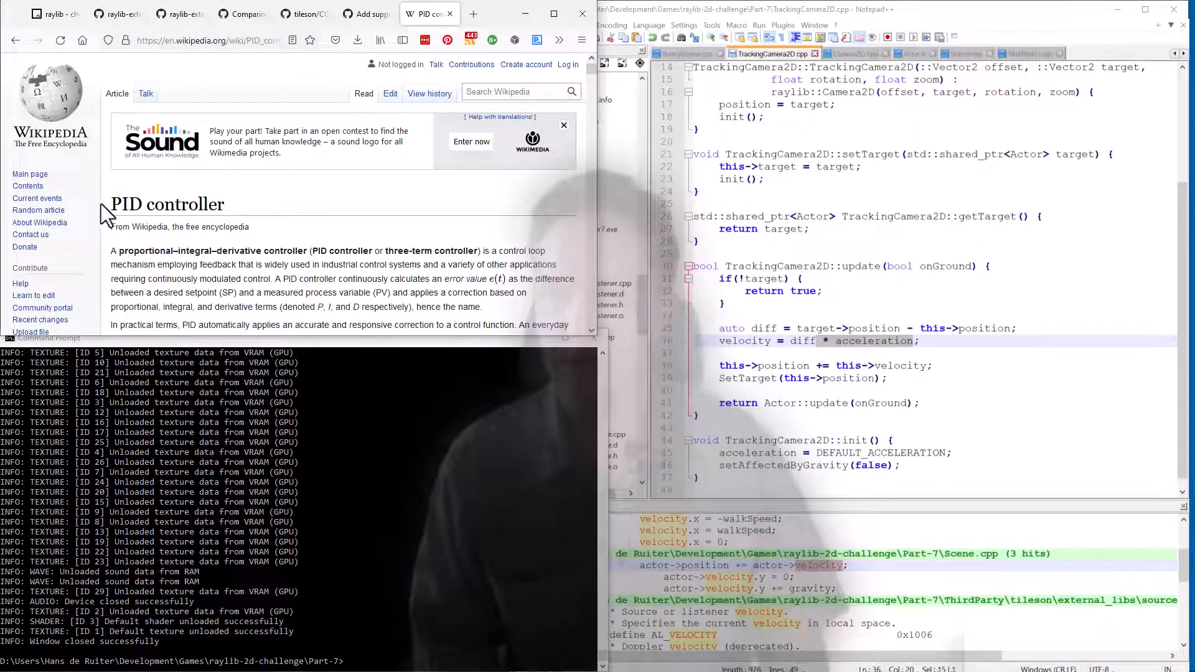
double_click(125, 204)
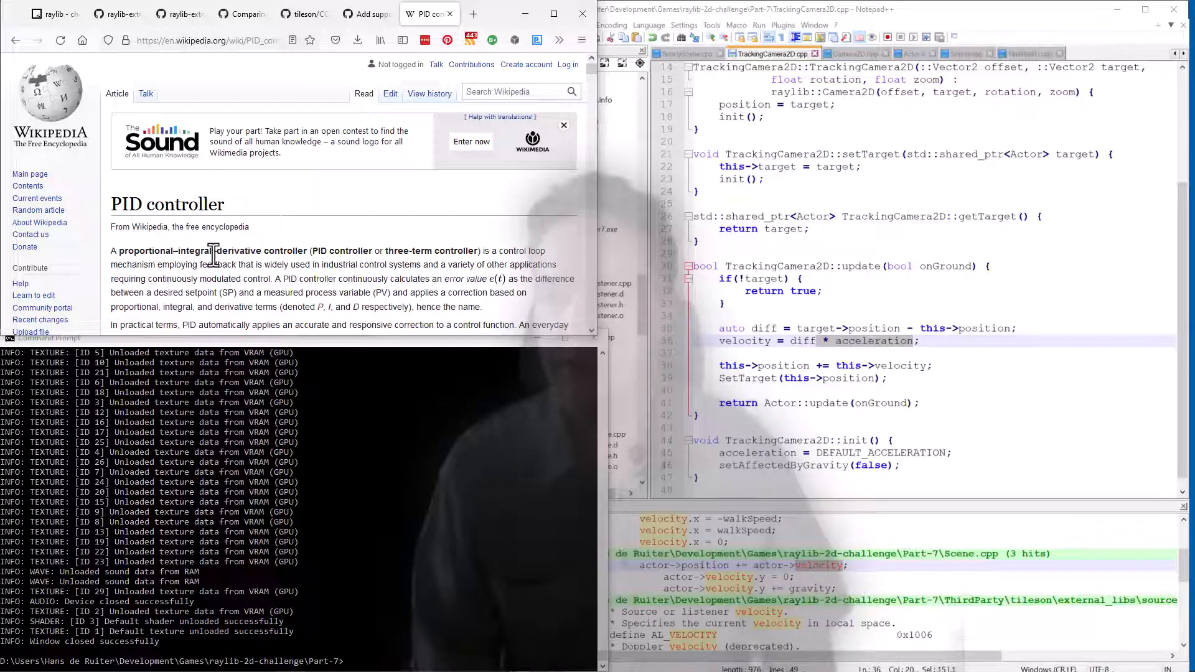
drag(129, 251, 207, 251)
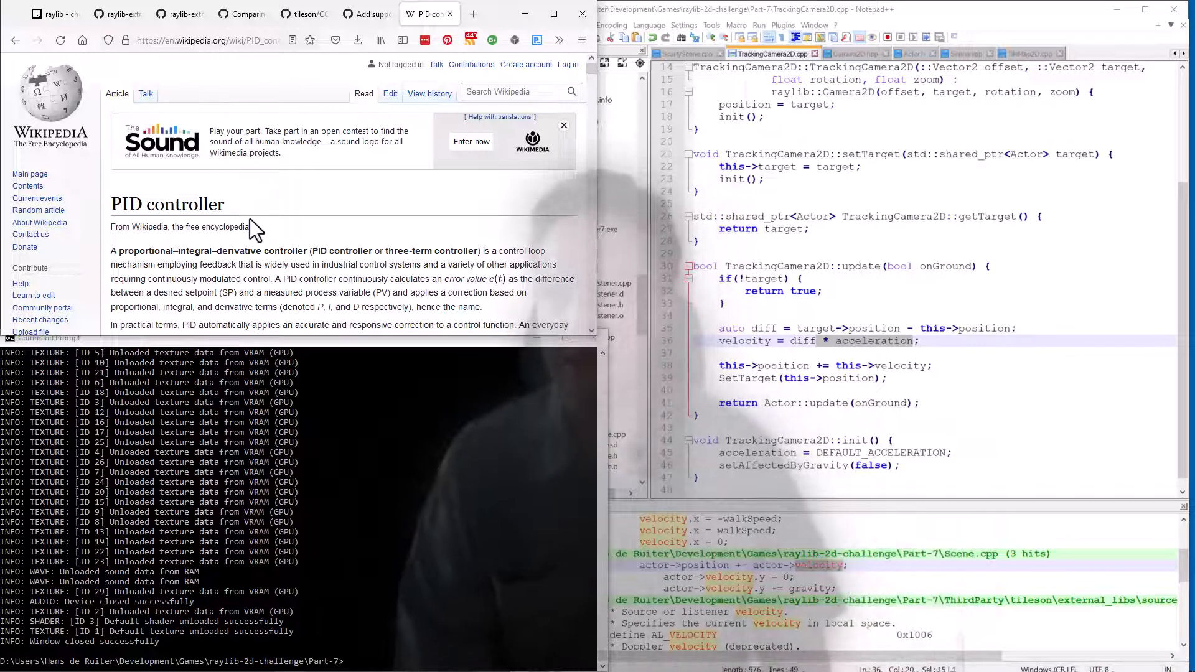
scroll(down, 3)
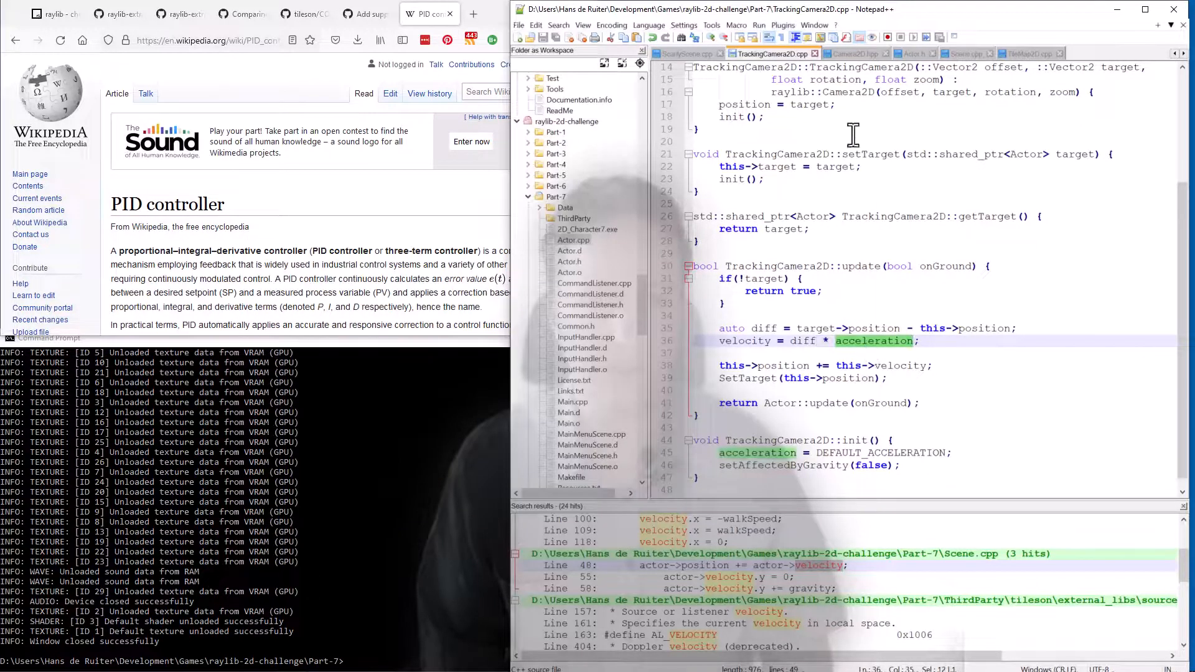
- In TrackingCamera2D.h, rename acceleration to propFactor and add a commented integralFactor float
scroll(down, 3)
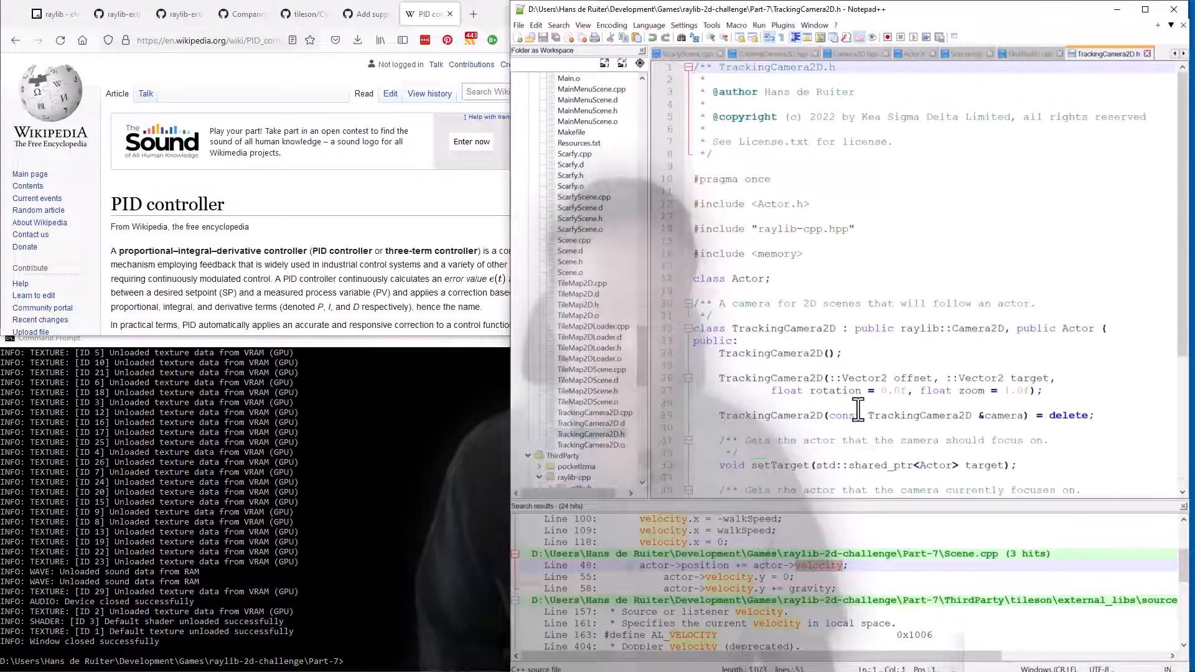
scroll(down, 3)
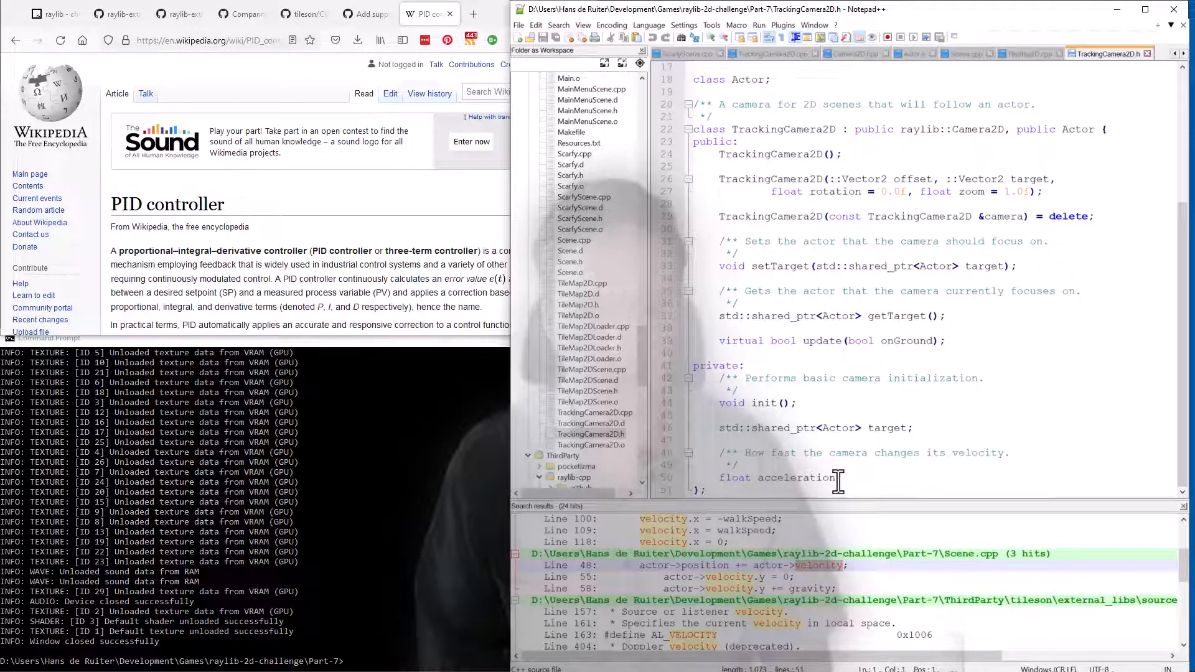
text(oat integralFactor)
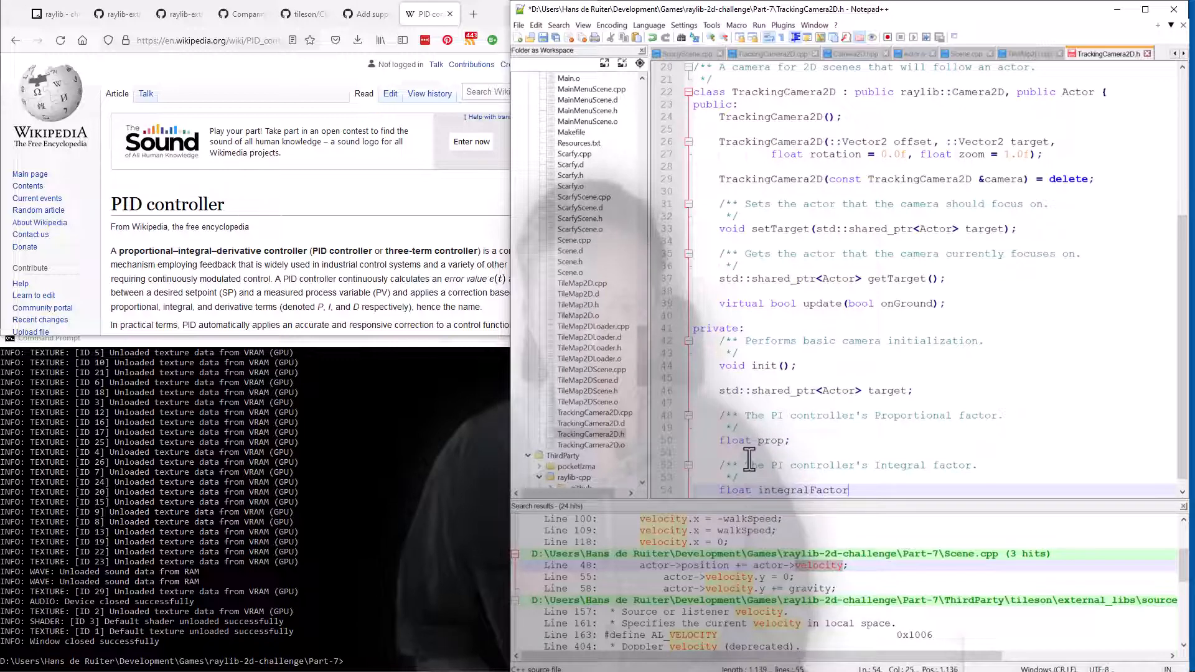
text(;)
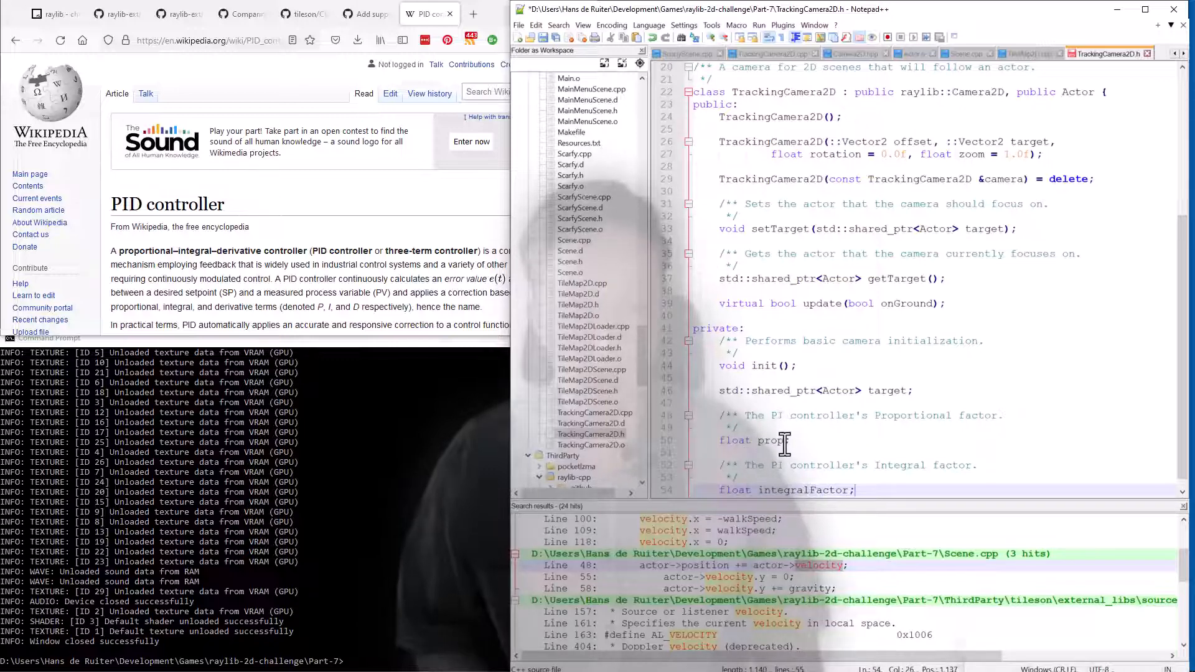
text(propFactor)
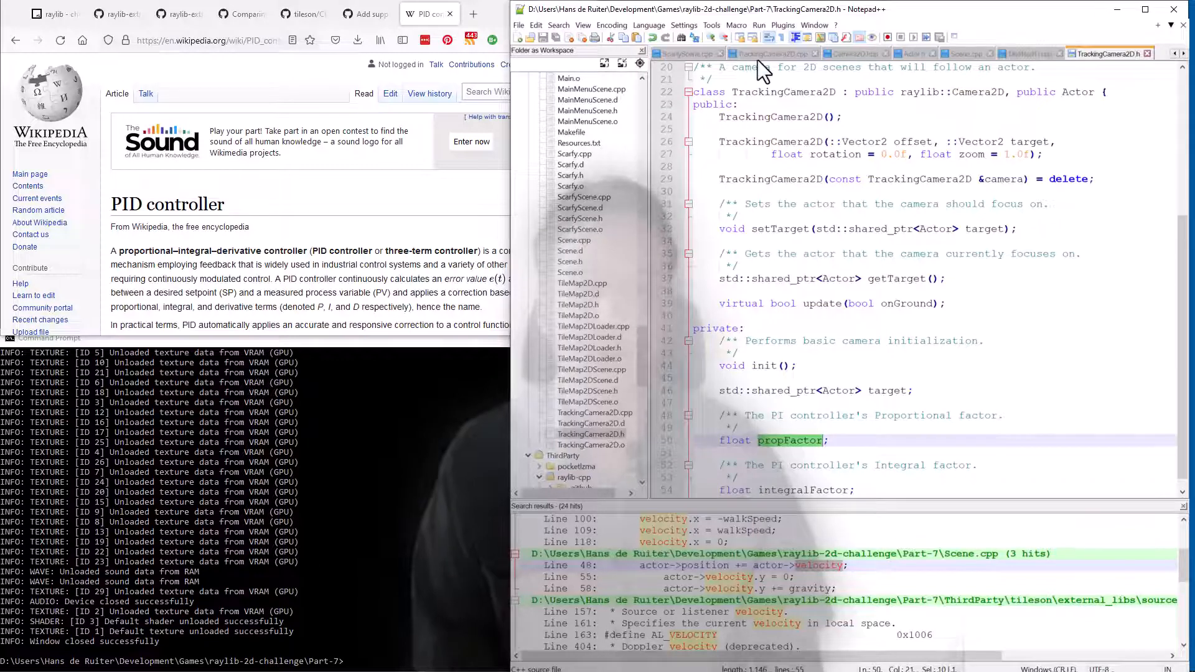
click(768, 54)
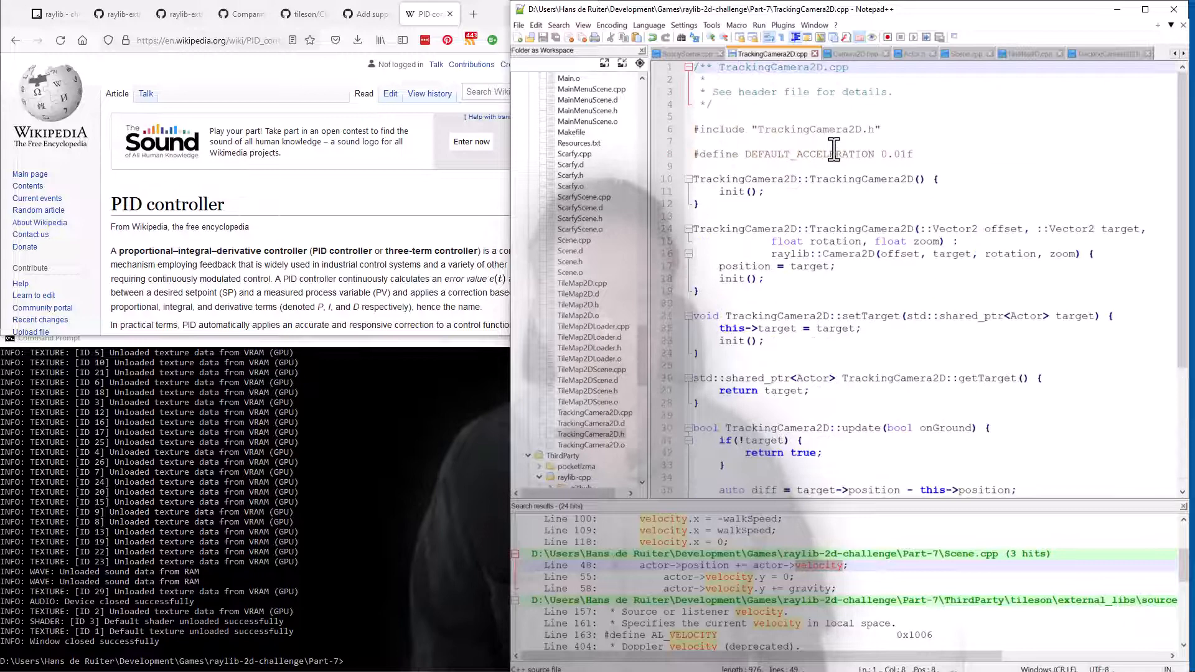
- Define DEFAULT_P_FACTOR and DEFAULT_I_FACTOR (0.01f) and assign them to propFactor and integralFactor in init()
double_click(809, 154)
text(P_FACTO)
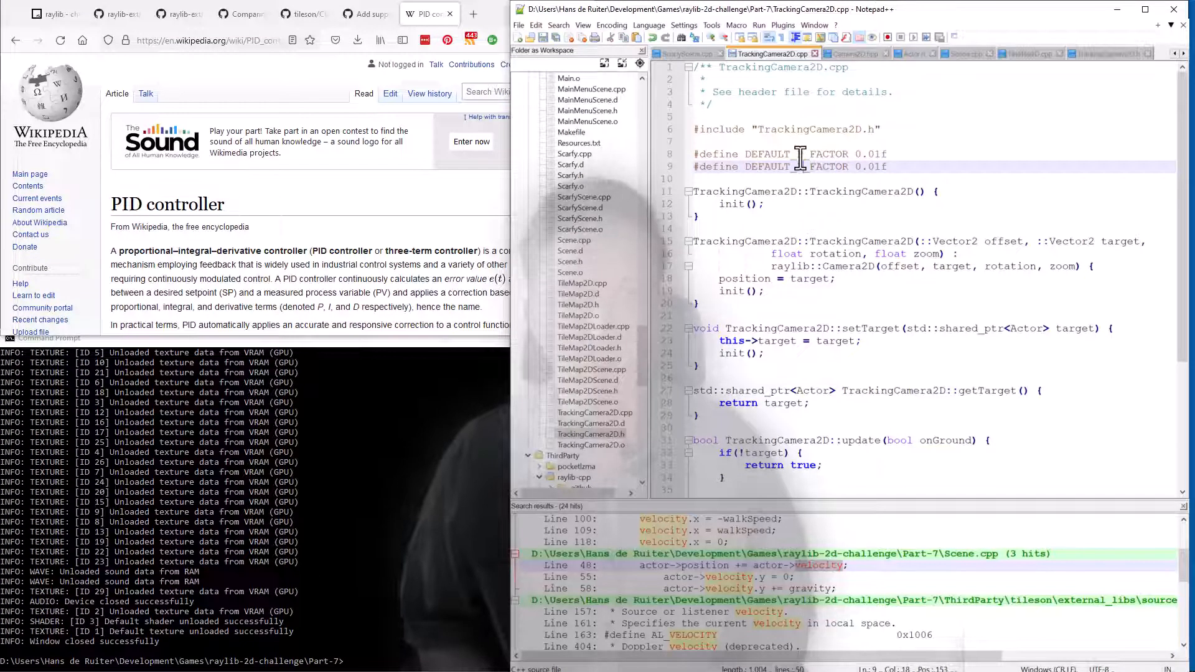
scroll(down, 3)
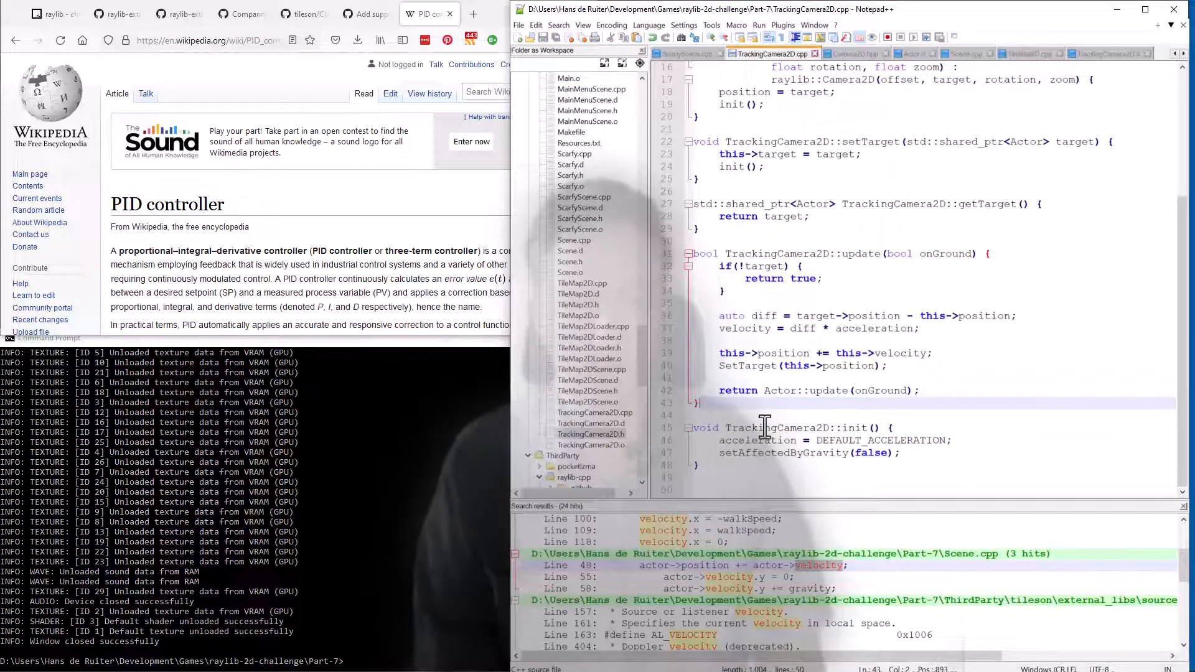
double_click(757, 441)
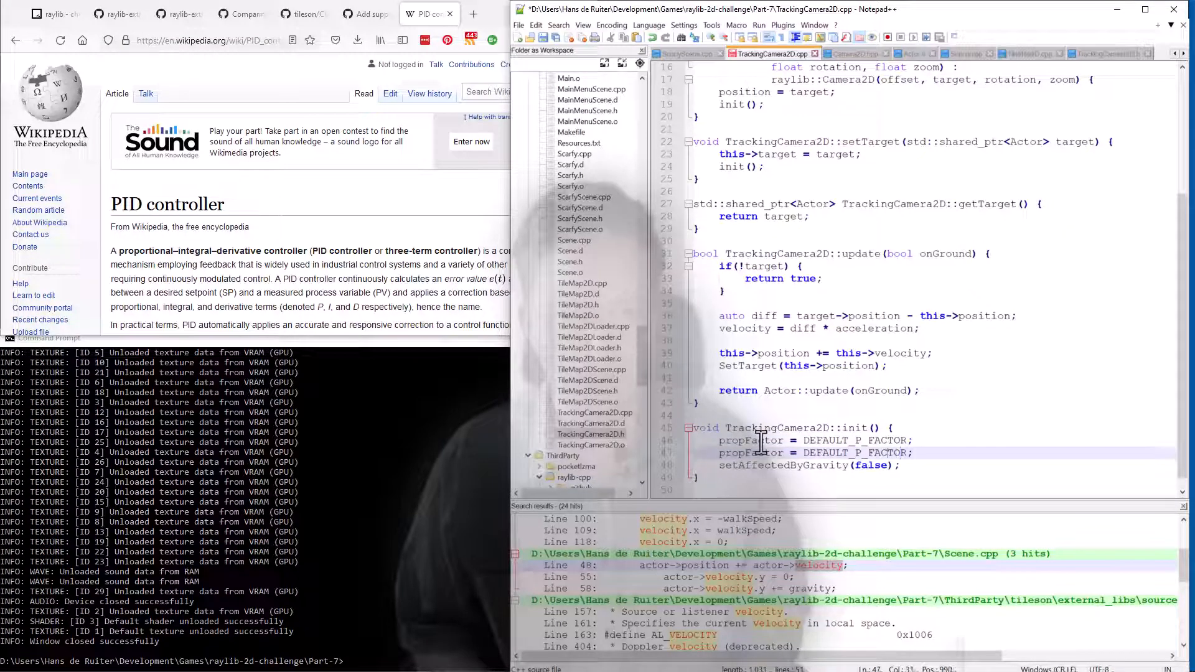
click(1109, 53)
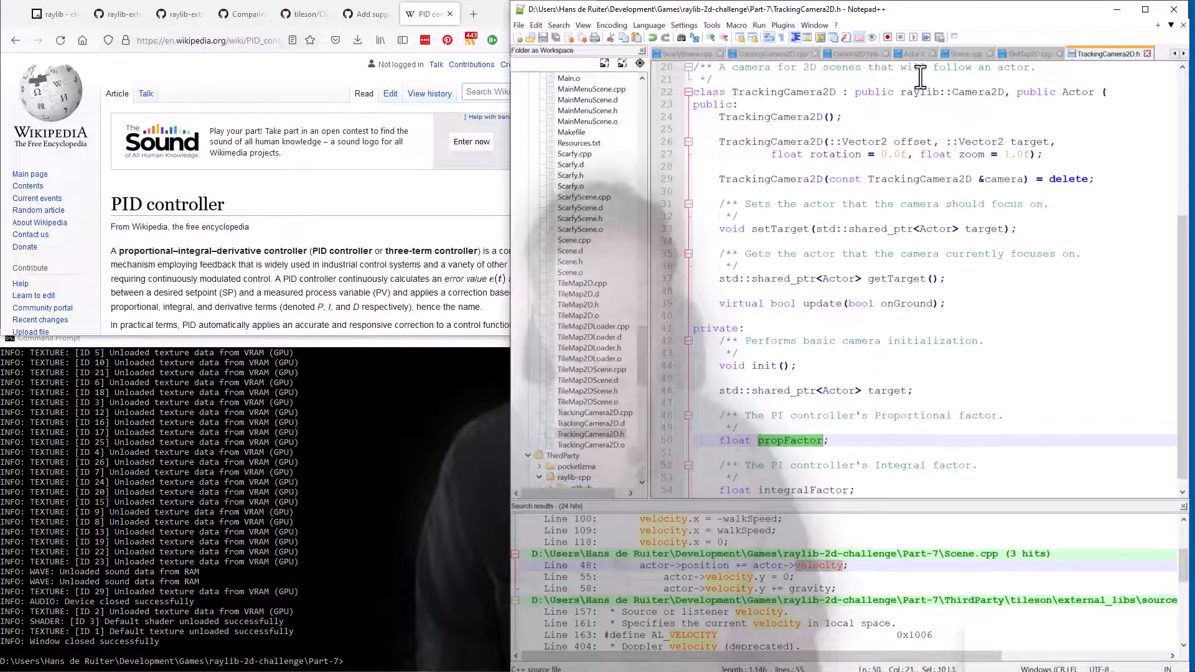
click(770, 54)
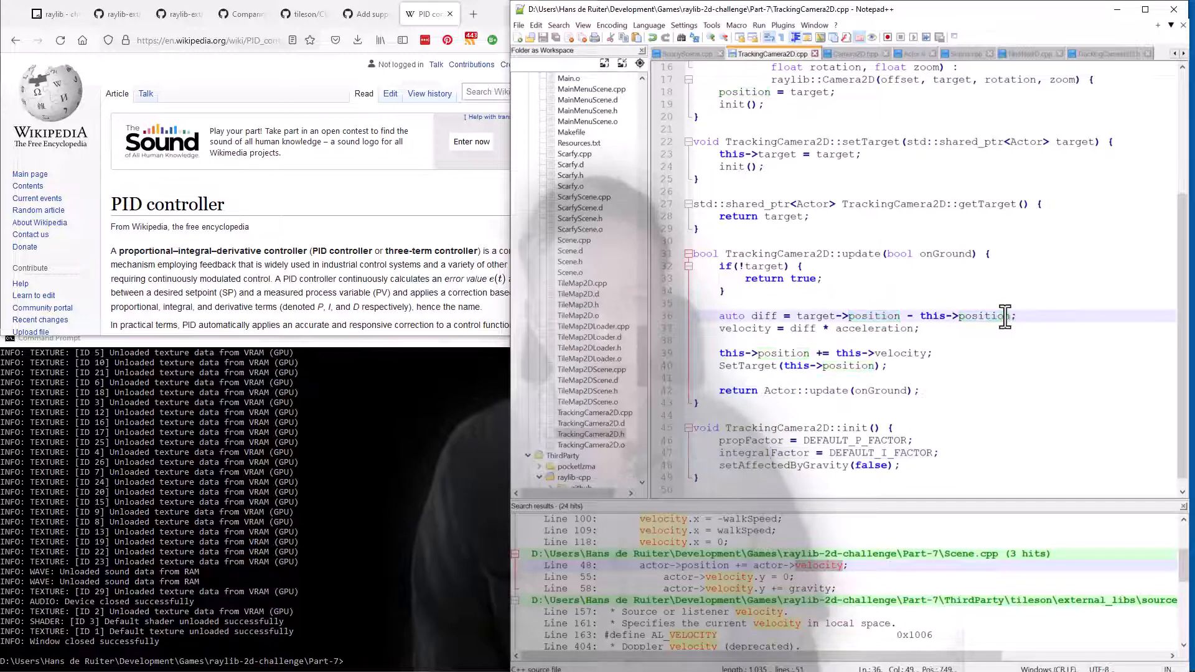
double_click(872, 329)
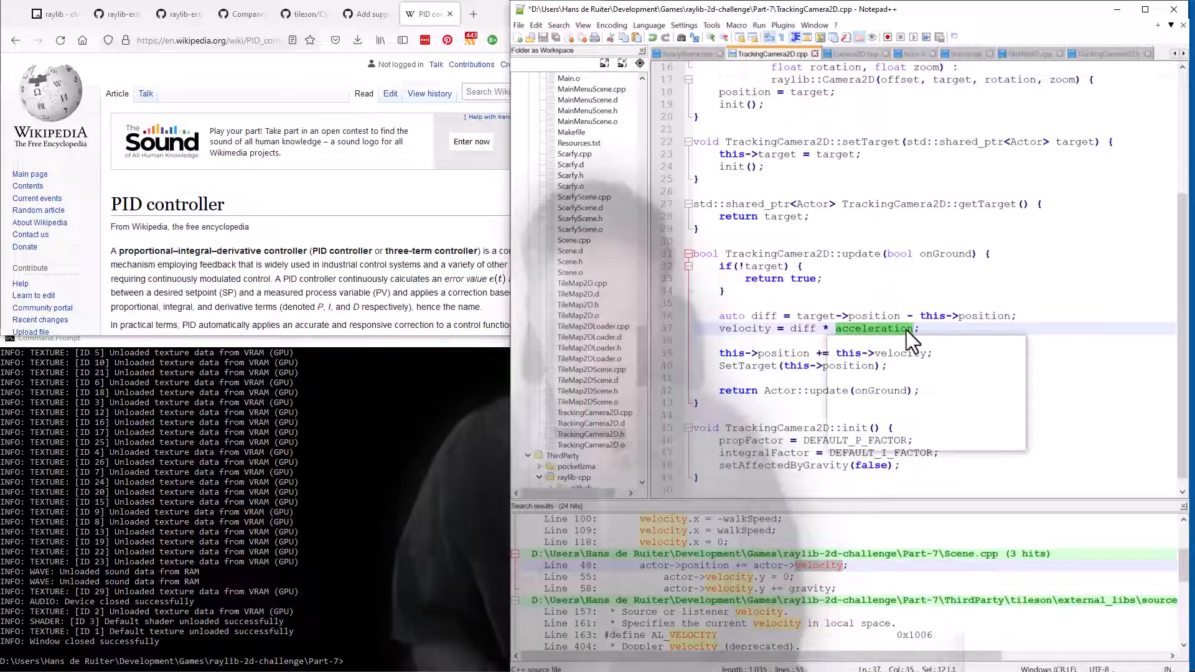
- Use propFactor, rename diff to error, and add the integral term to velocity
text(propFactor)
text(// This is a basic PI controll)
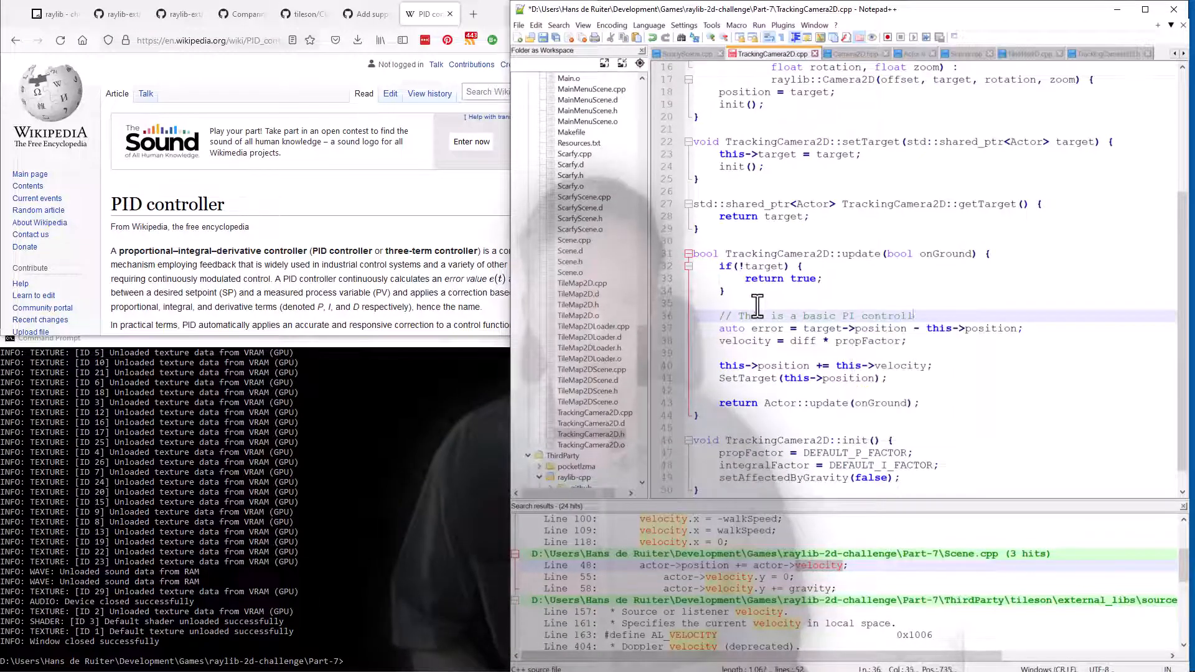
text(er. See:)
click(815, 341)
text( + )
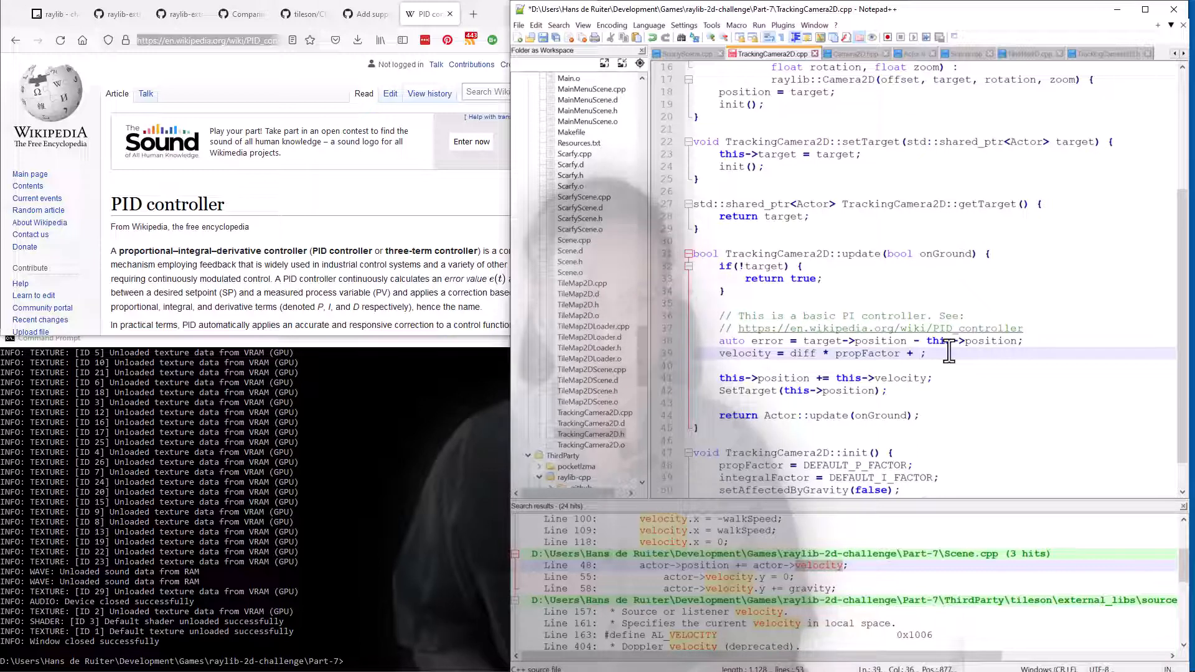
text(velocity *)
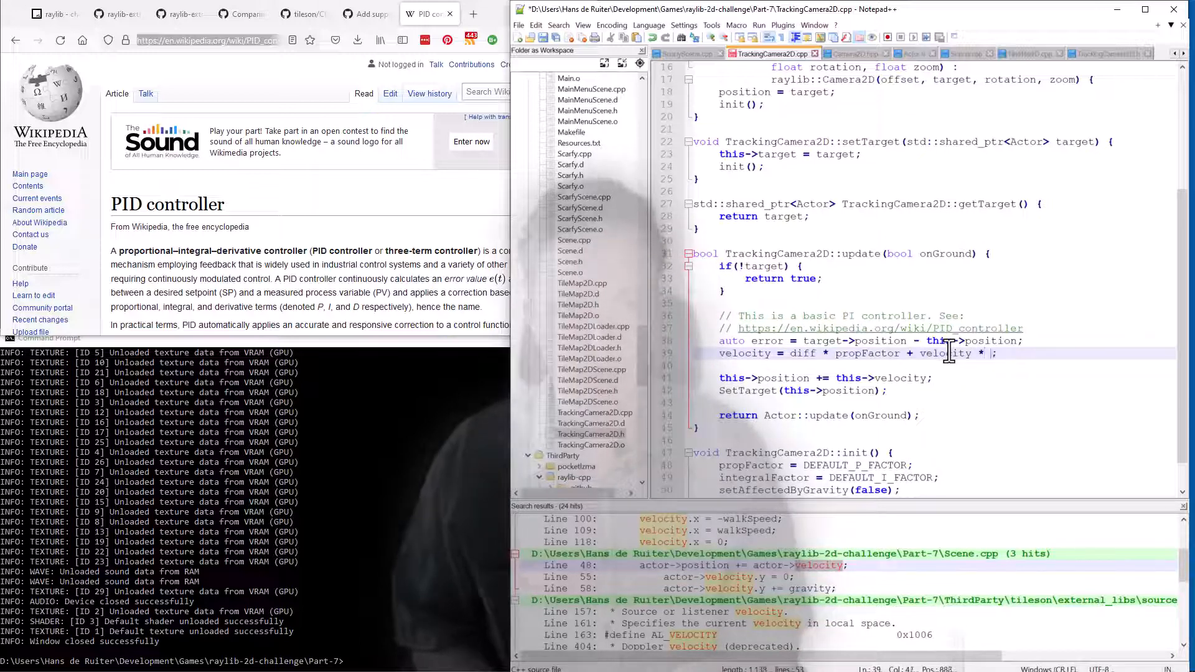
text(integral)
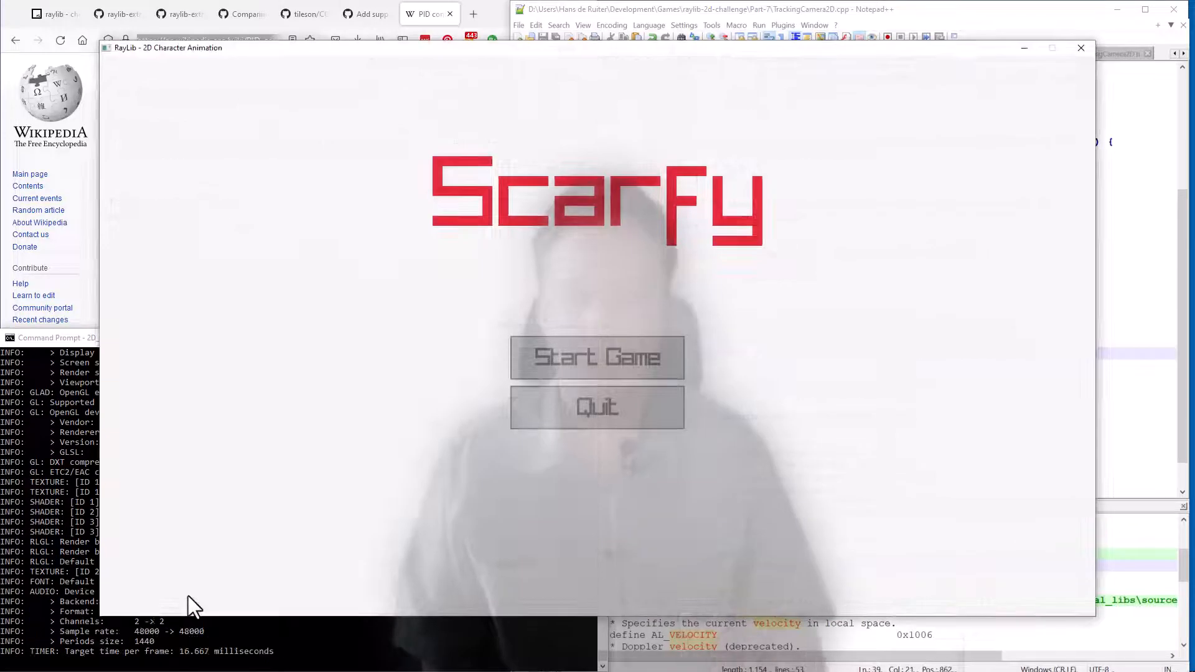
mouse_move(597, 357)
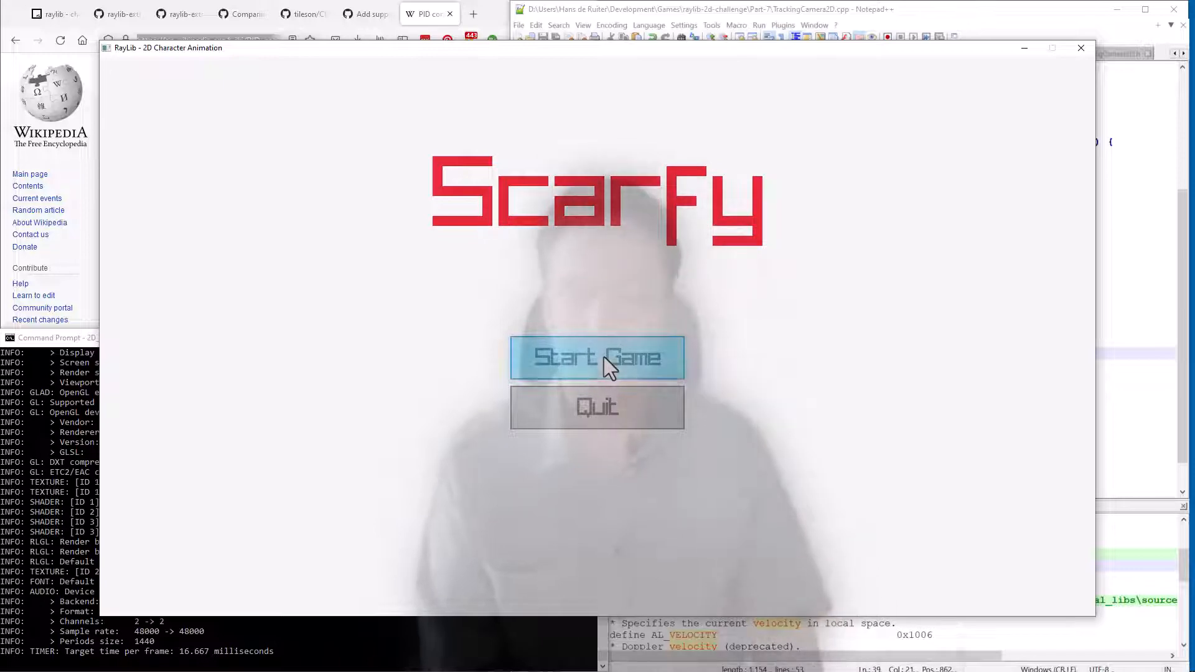
- Start a game round and move Scarfy around to watch the camera follow
click(597, 358)
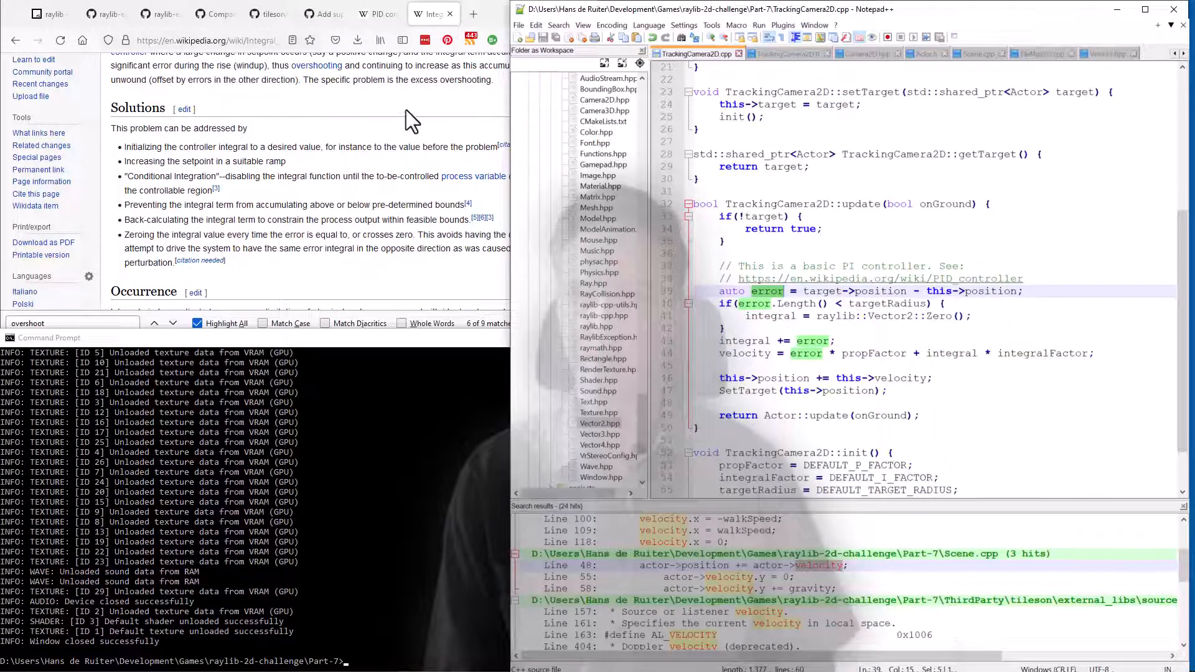
- Review the integral windup article and the targetRadius integral-reset condition in update()
click(377, 14)
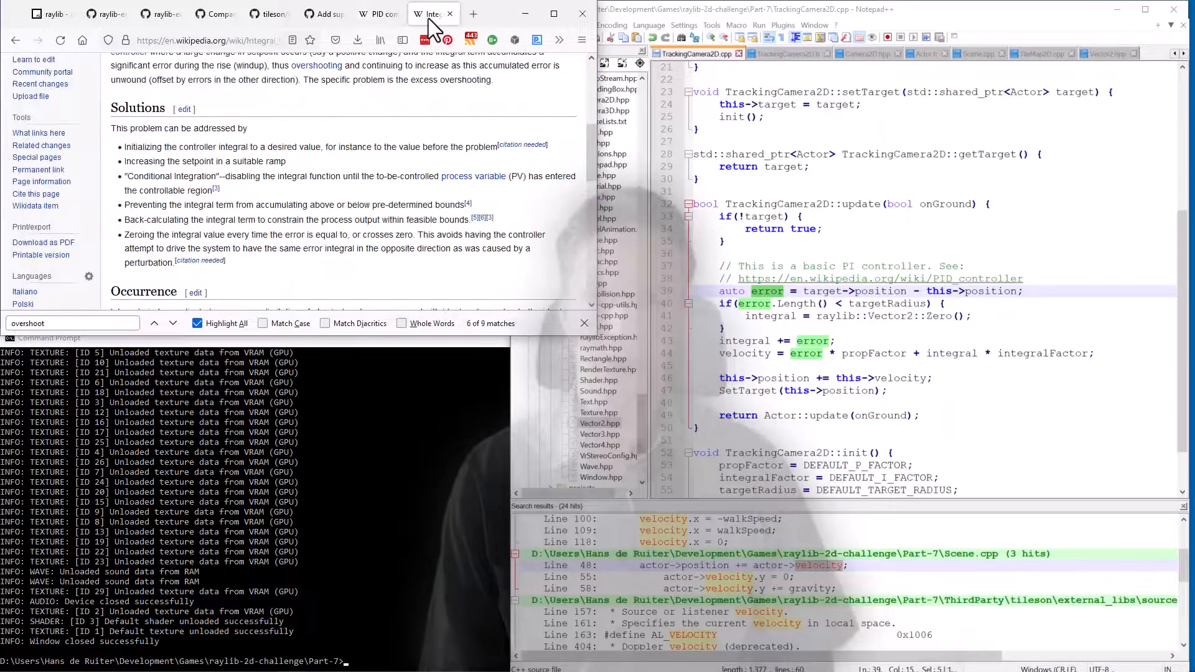
double_click(889, 303)
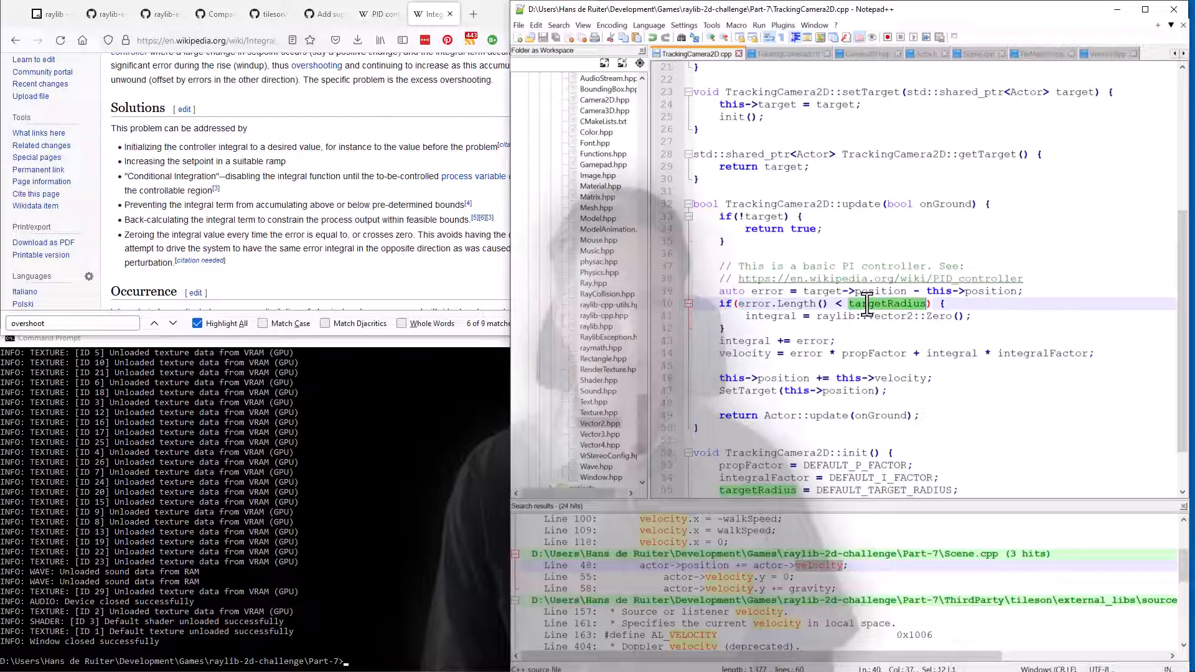
mouse_move(922, 291)
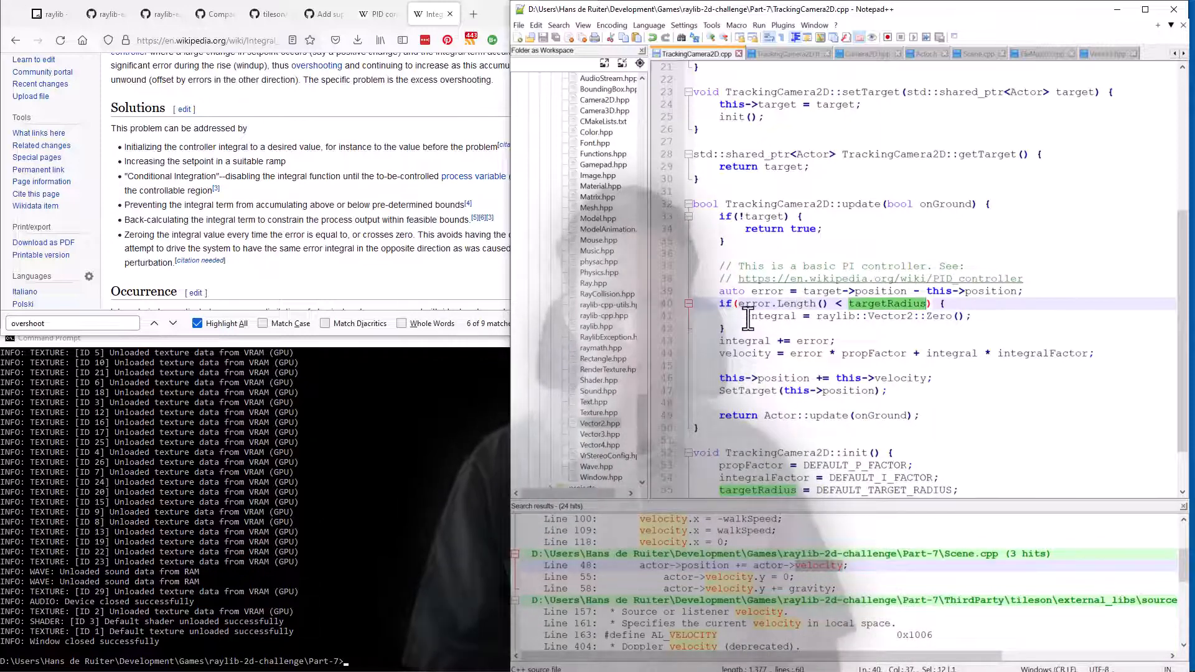
click(747, 316)
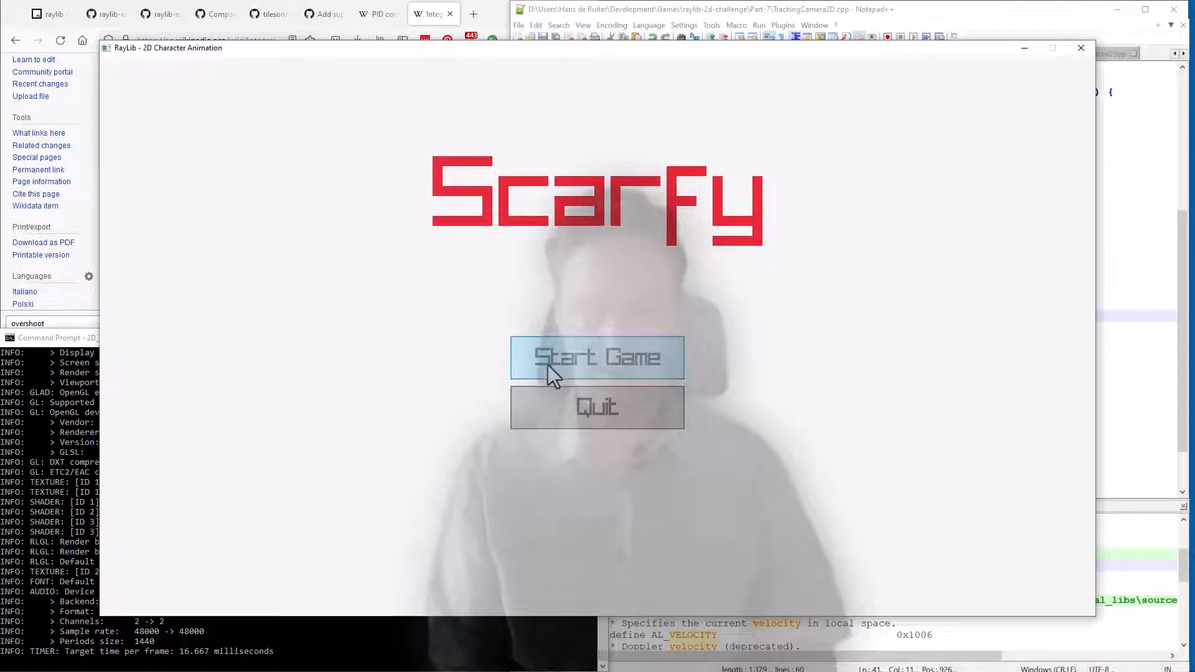
- Start another round to watch the camera tracking, then close the game
click(597, 357)
text(mingw32-make -j8)
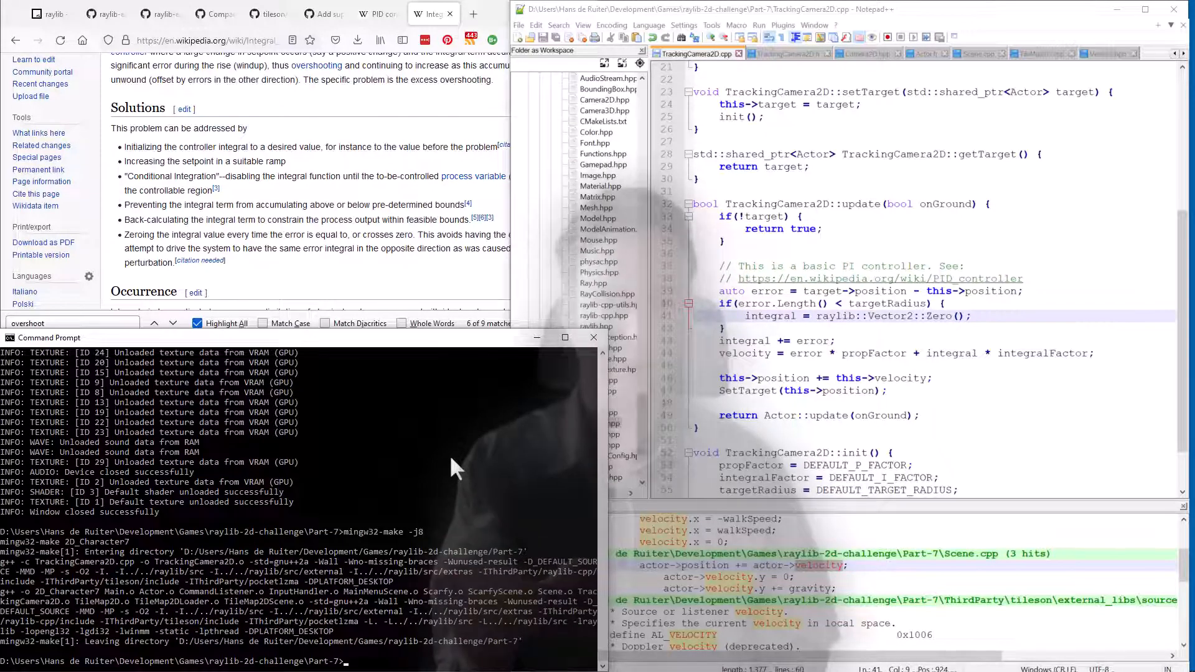
- Rerun mingw32-make -j8 and 2D_Character7 to rebuild and launch the game
text(2D_Character7)
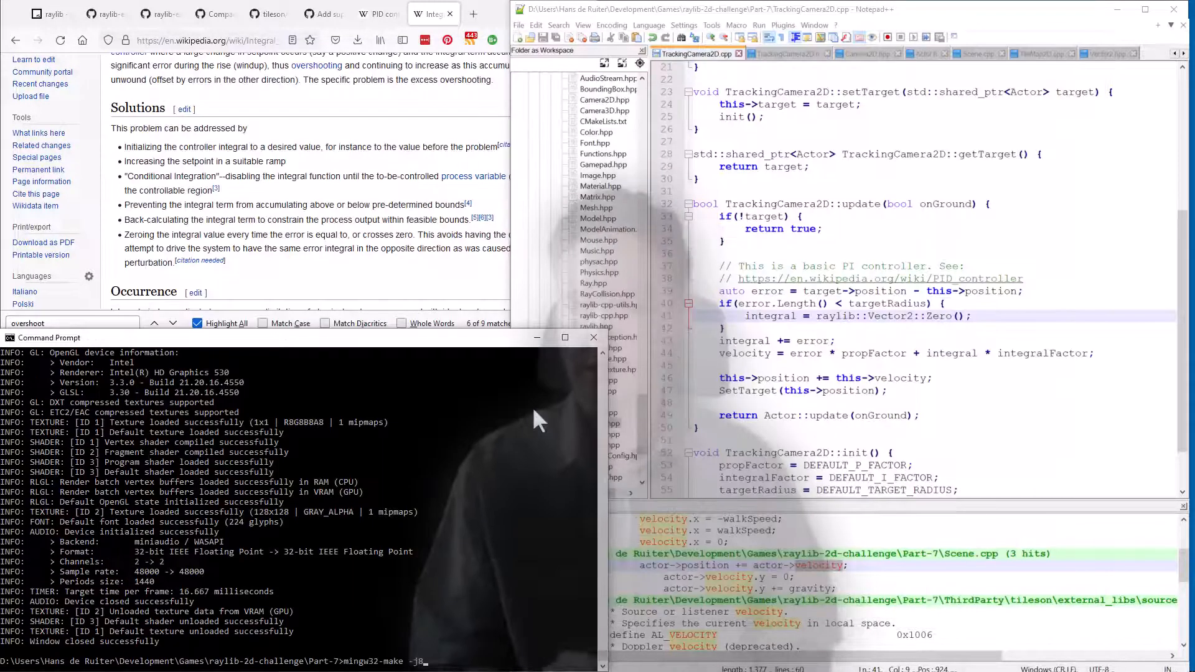
key(enter)
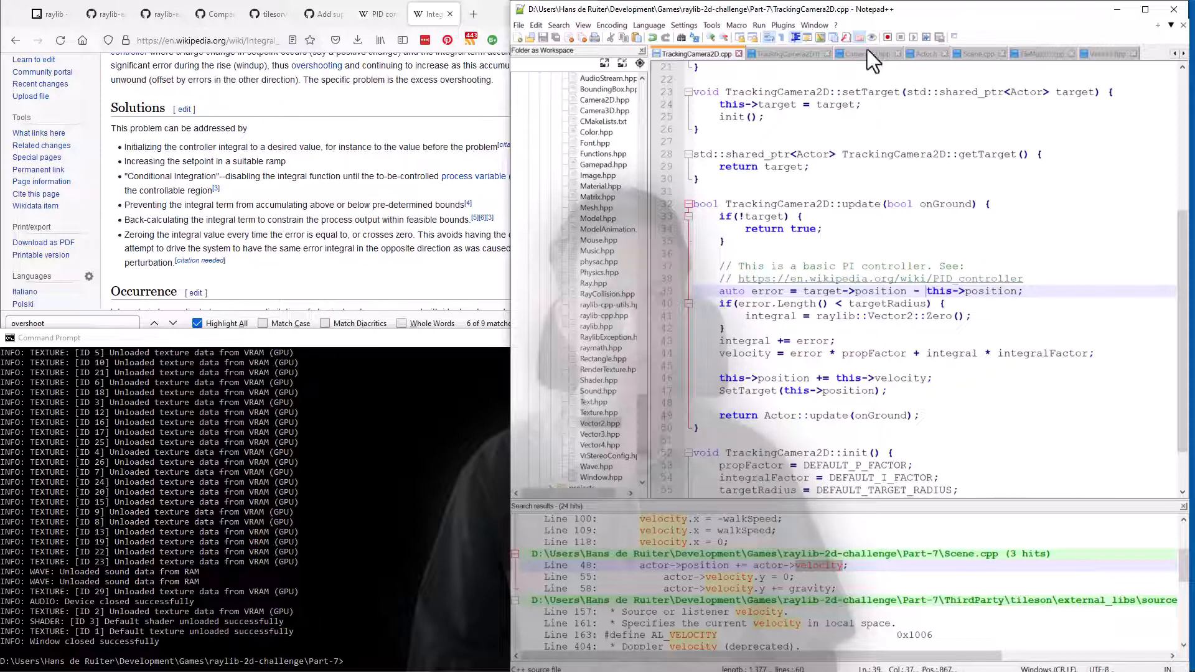
- Inspect the offset property in Camera2D.hpp, then return to TrackingCamera2D.cpp
click(866, 53)
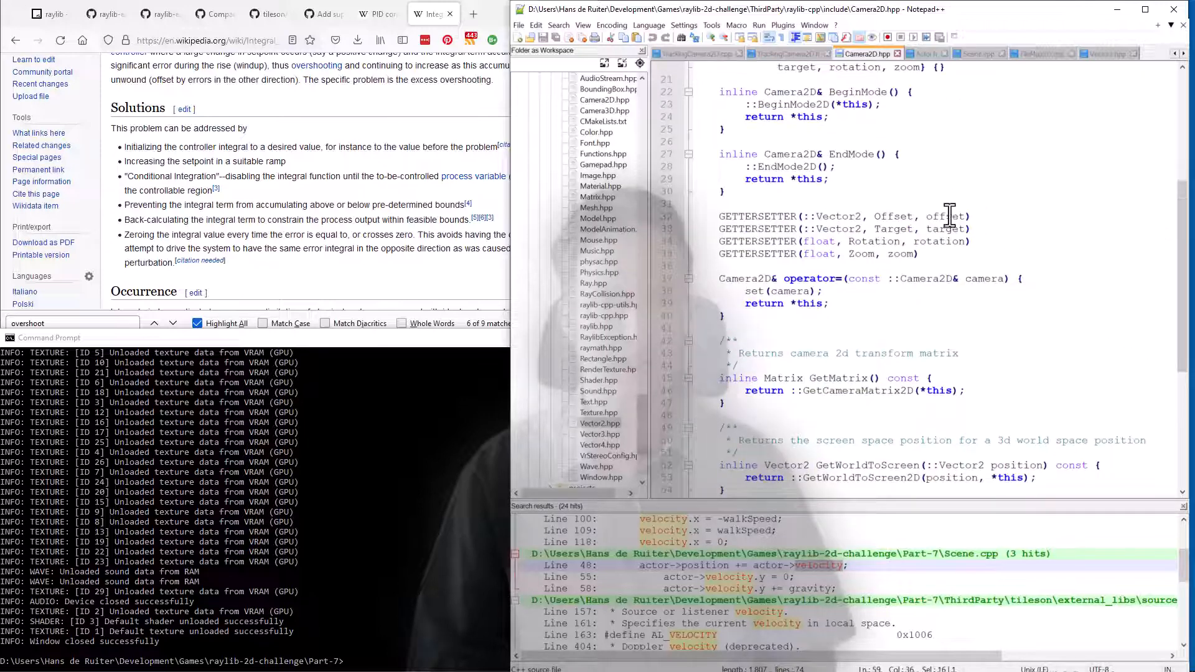
double_click(948, 216)
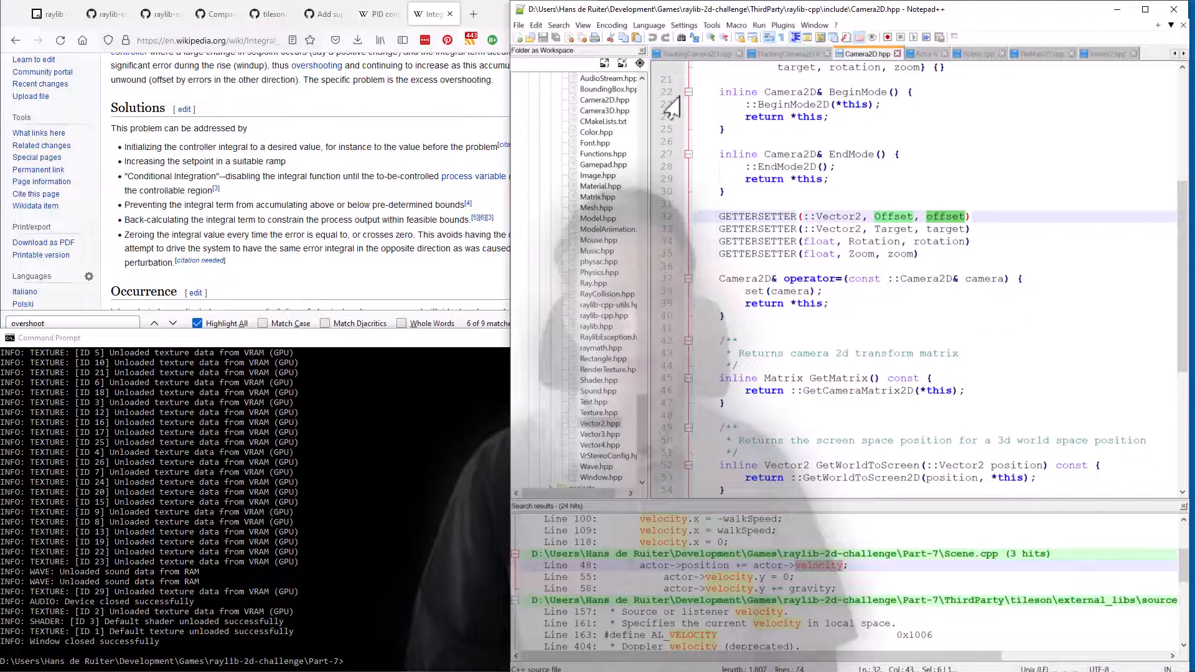
click(690, 54)
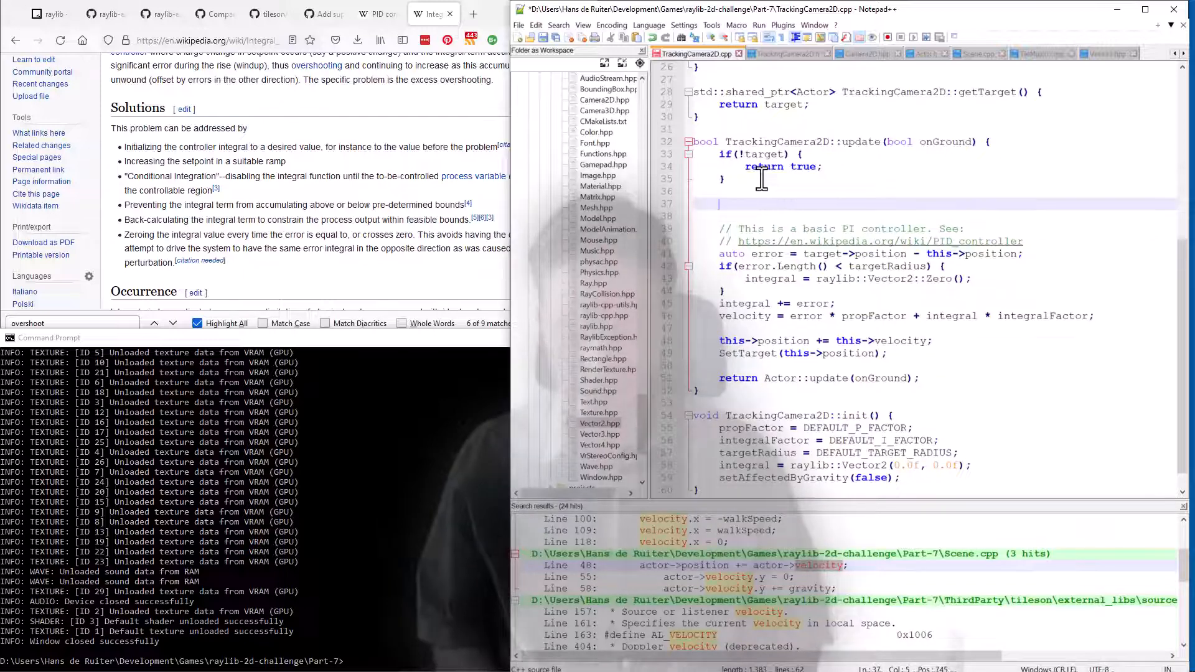
- Add an if on target velocity in update() that computes a float offset for SetOffset
text(if(target->velocity.y > 0) {)
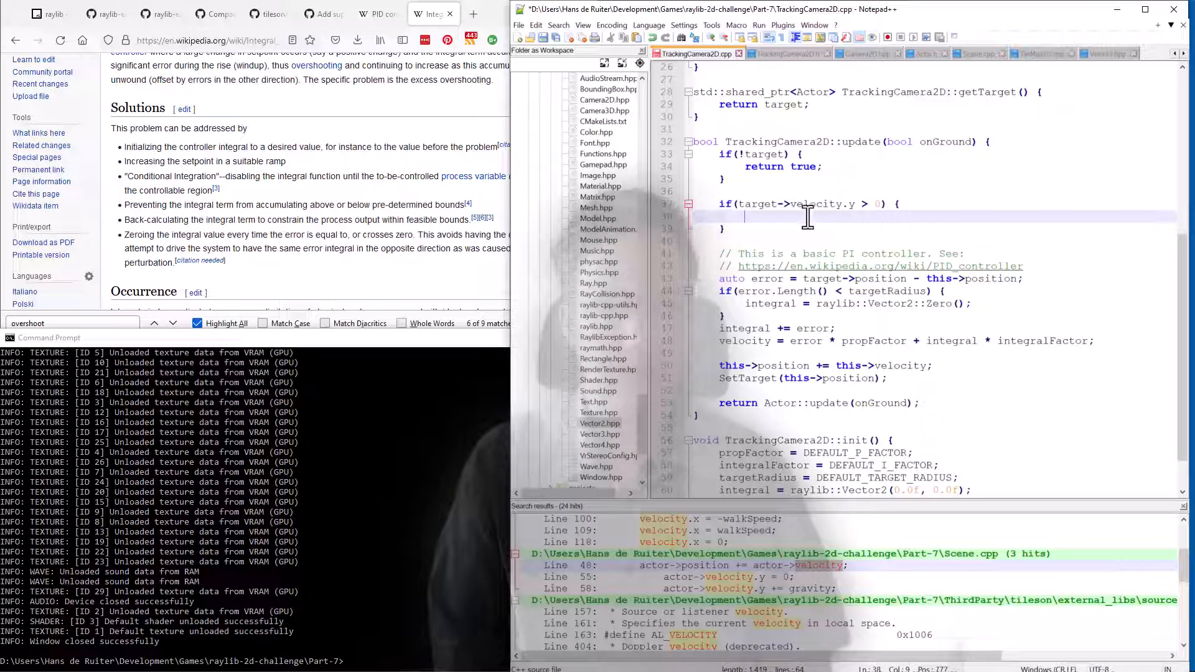
text(SetO)
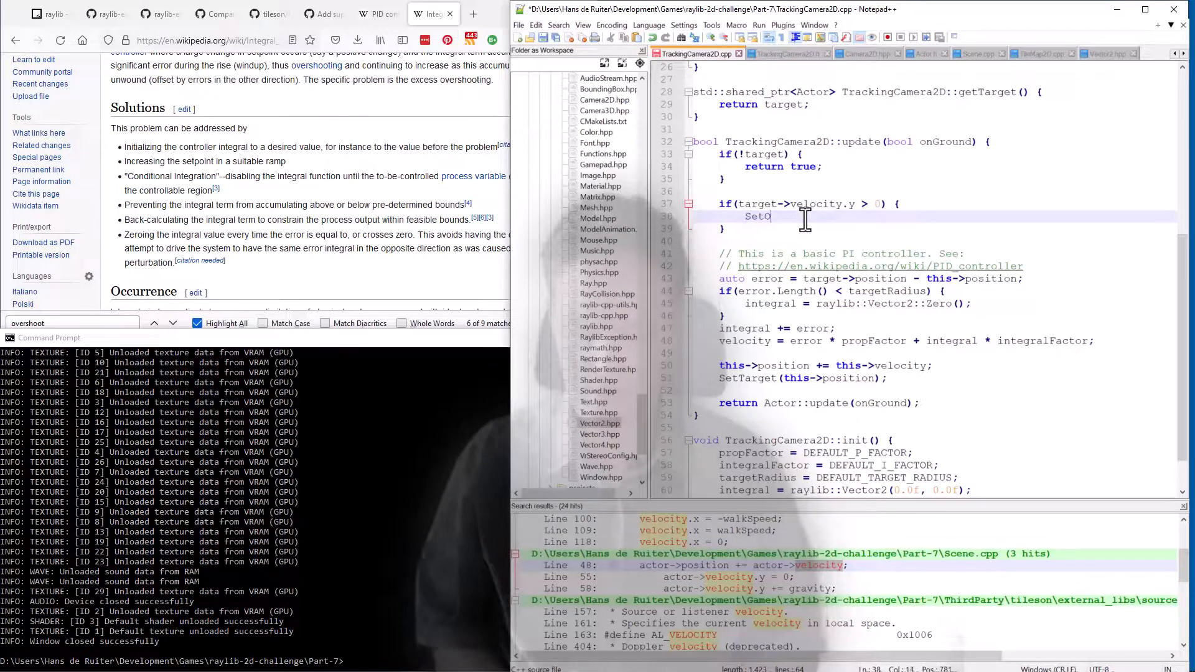
text(ffset ()
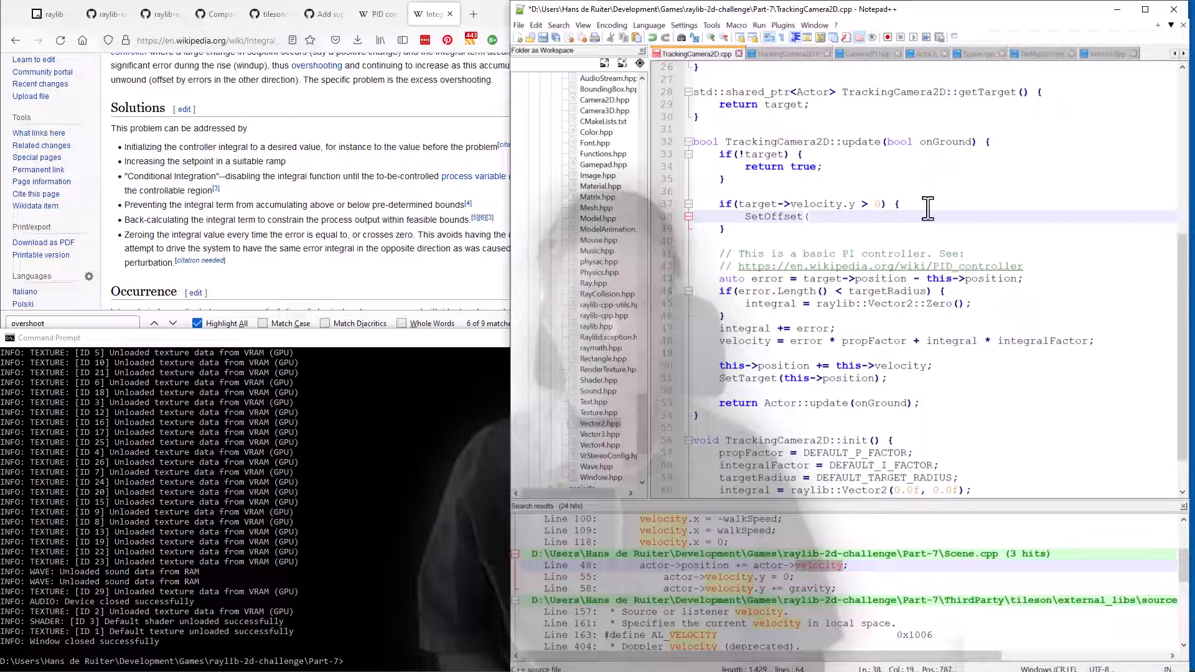
click(899, 204)
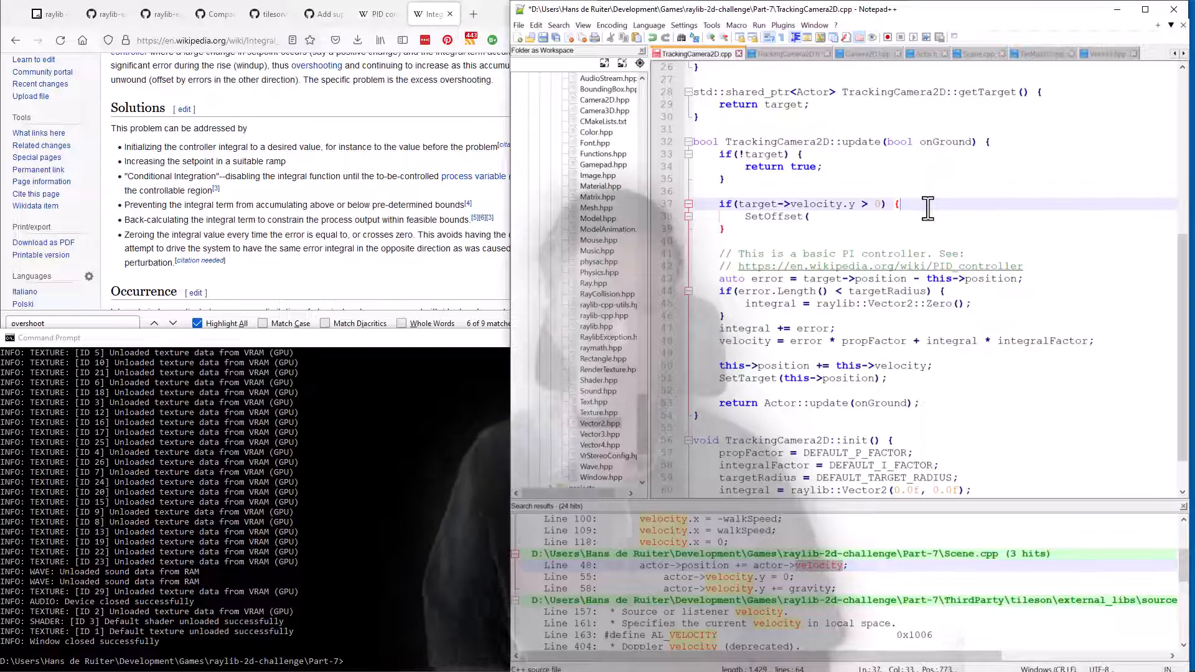
text(float)
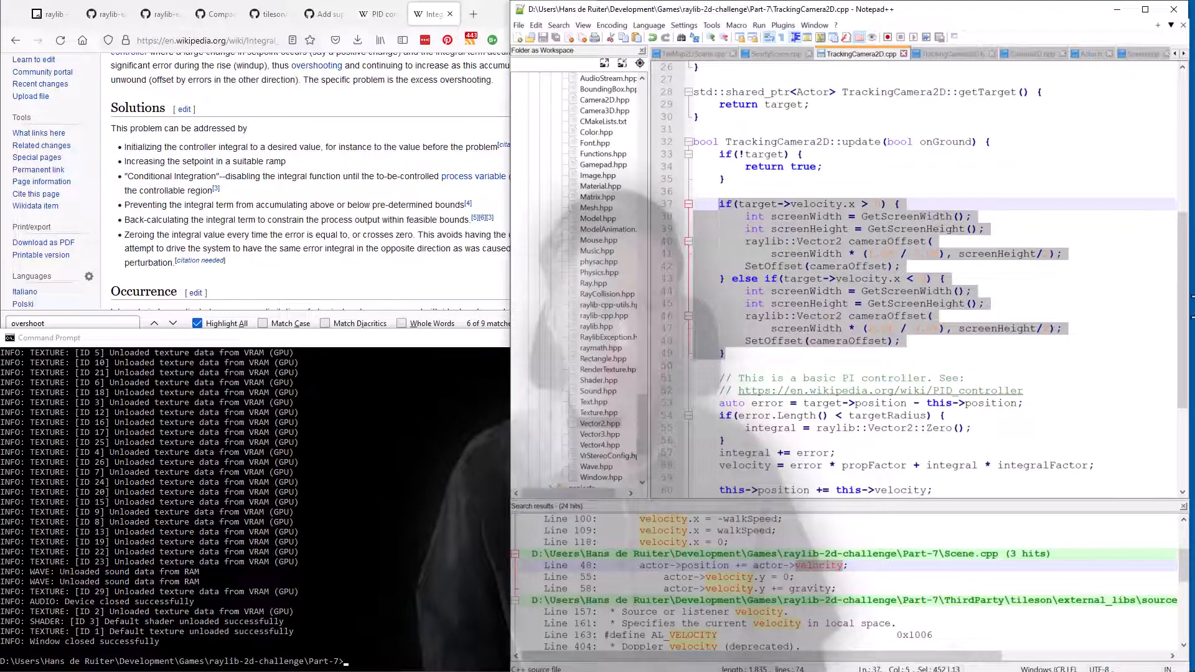
- Scroll through update() to review the velocity-based cameraOffset branches calling SetOffset
scroll(down, 3)
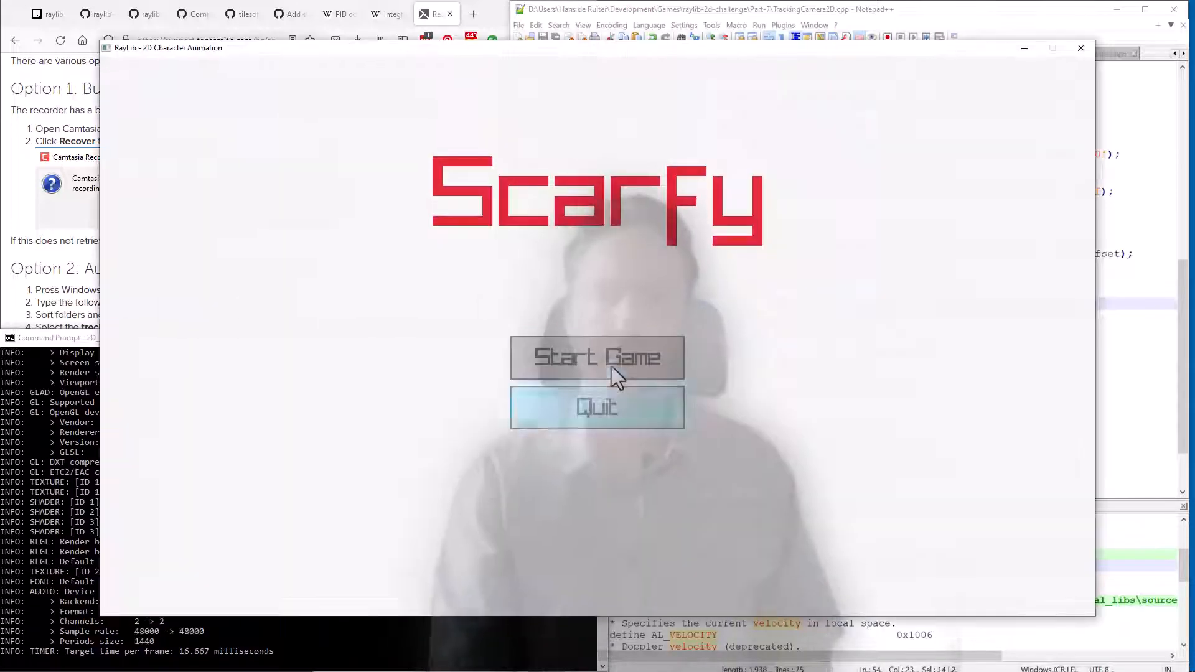
- Choose Start Game on the Scarfy title menu to load the grassy village level
click(597, 357)
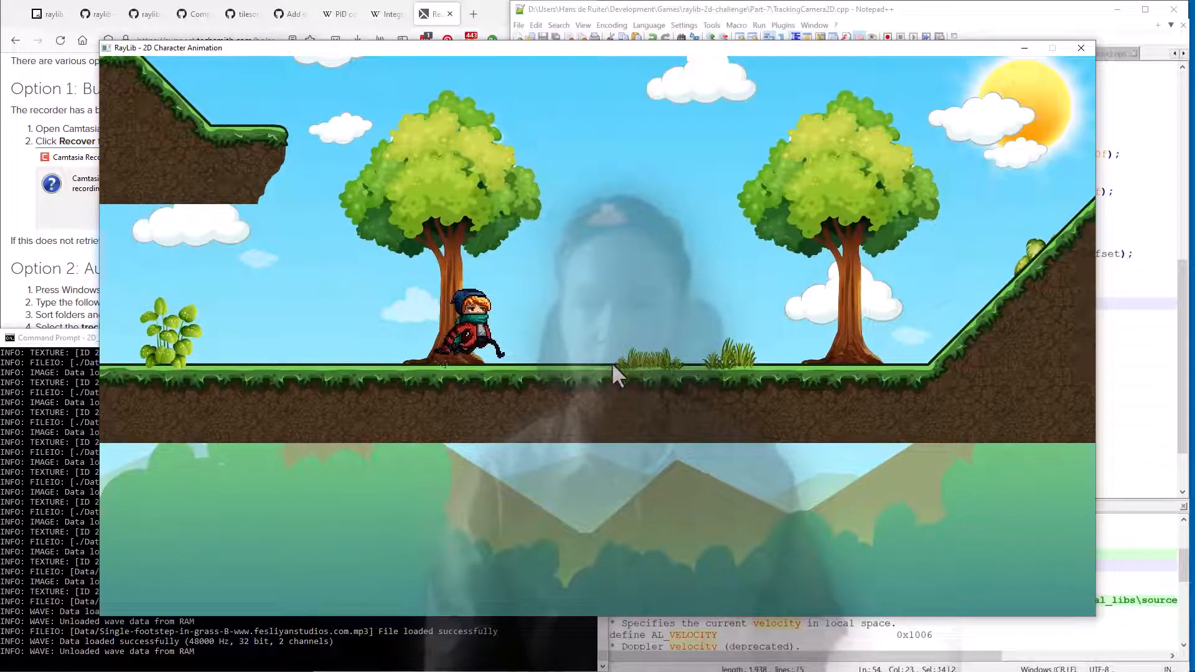